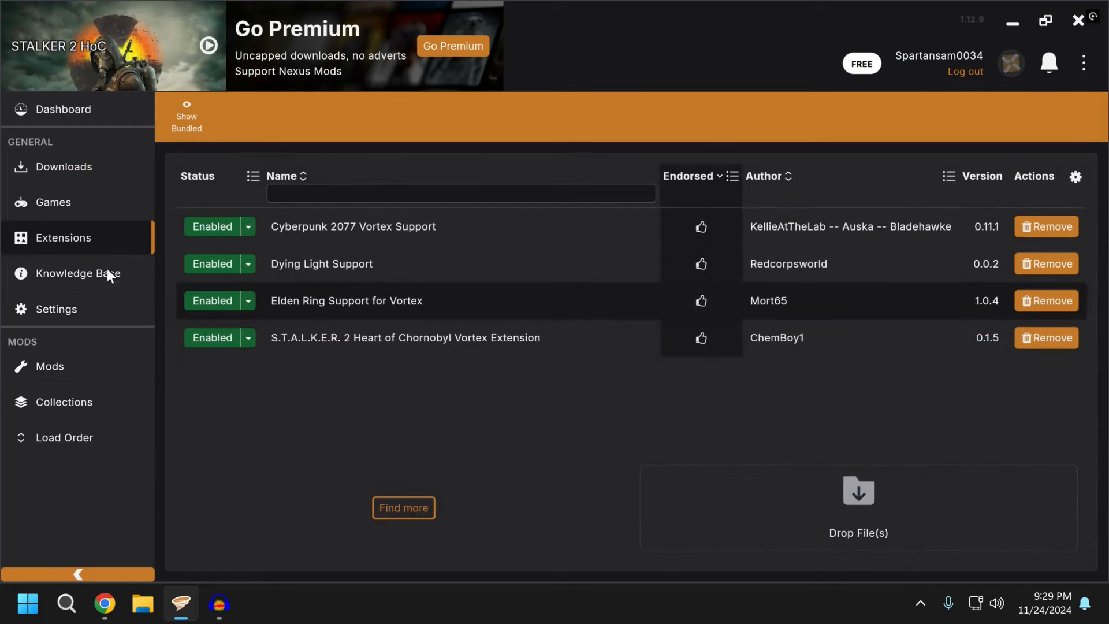
mouse_move(281, 454)
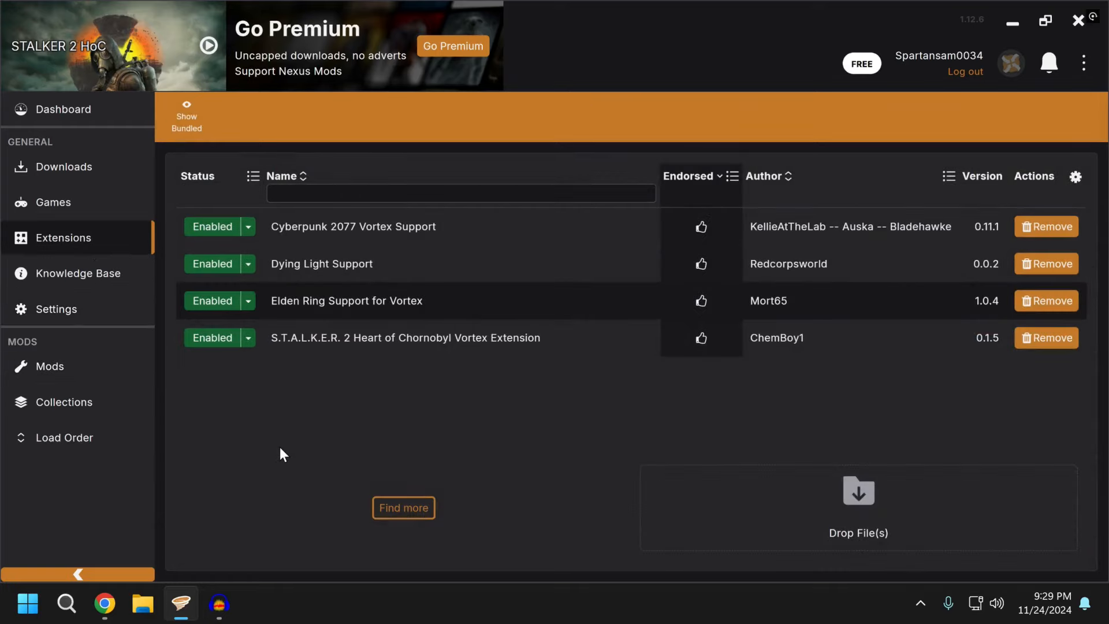
mouse_move(361, 422)
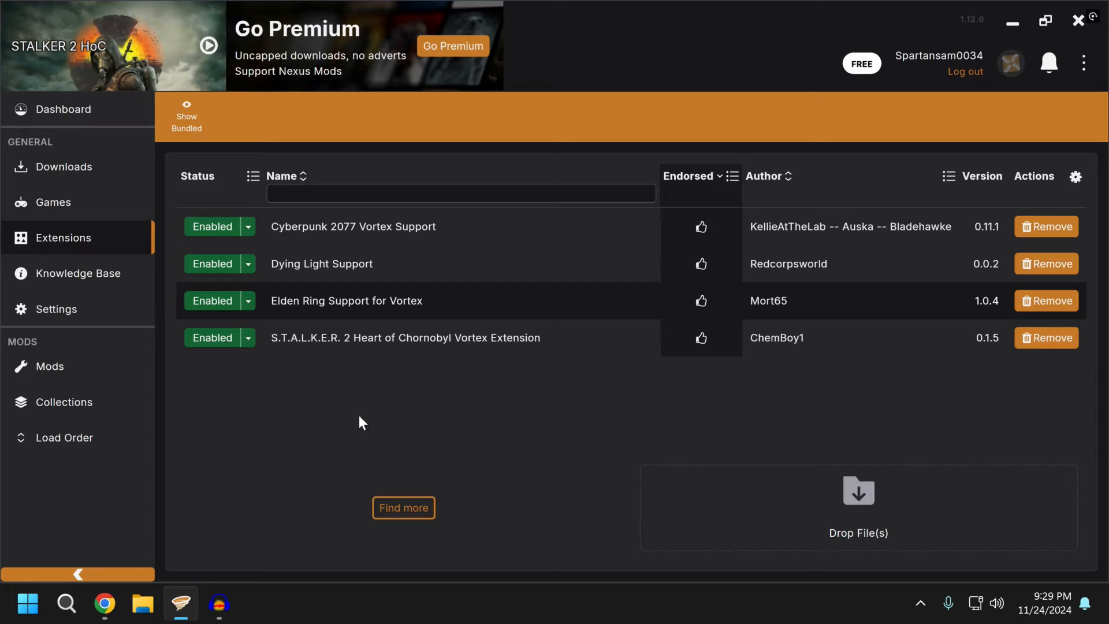
mouse_move(99, 237)
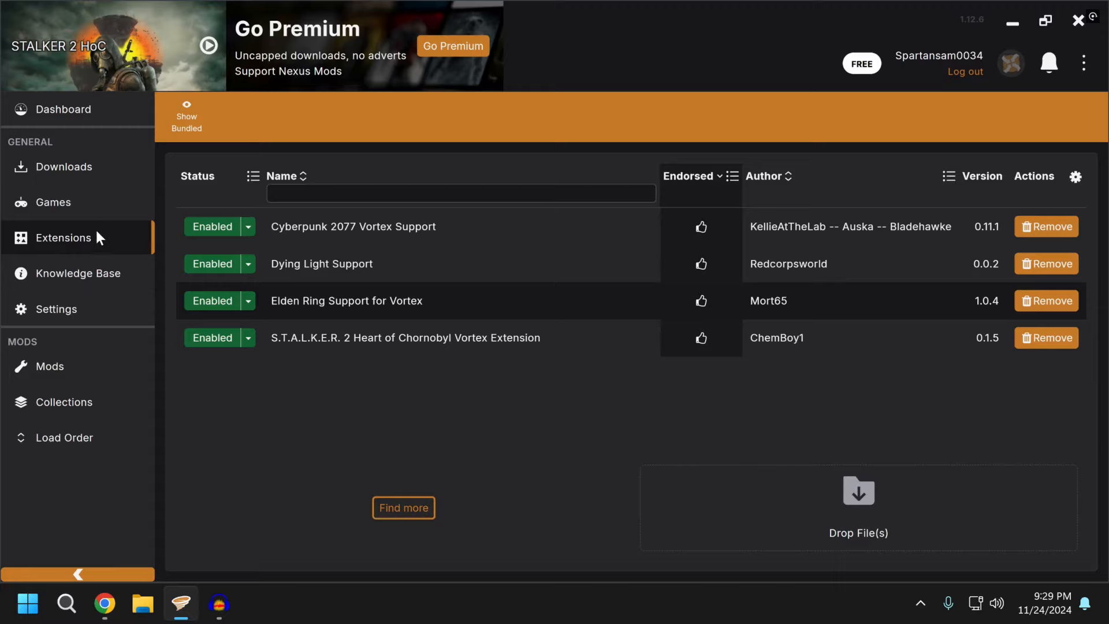
- Check Vortex's managed games and extensions, then read the extension's mod page description
click(52, 201)
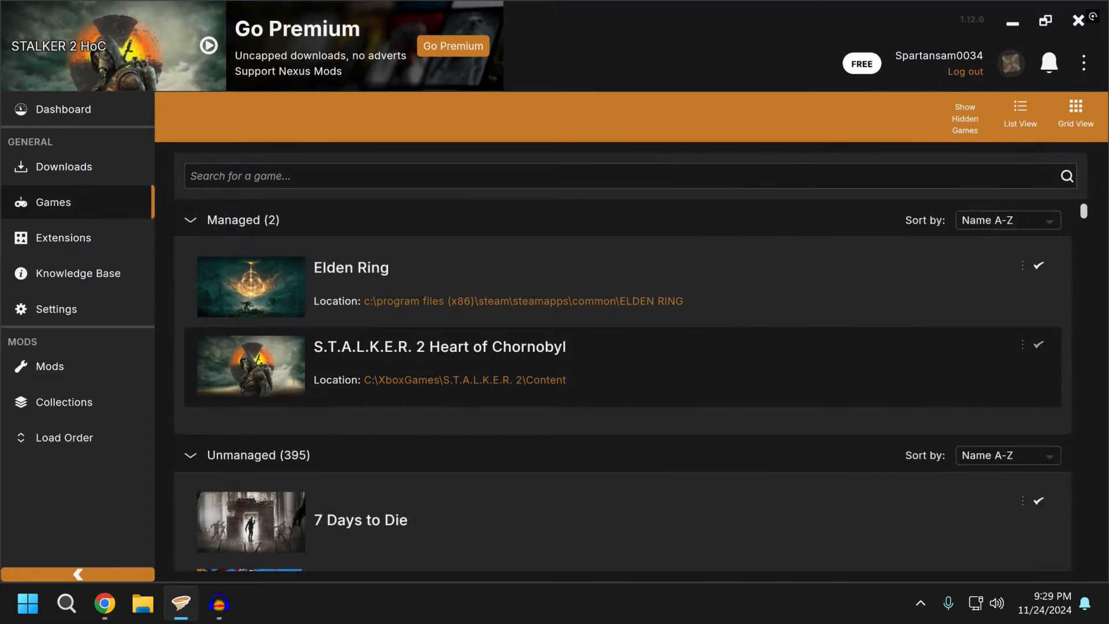
mouse_move(316, 228)
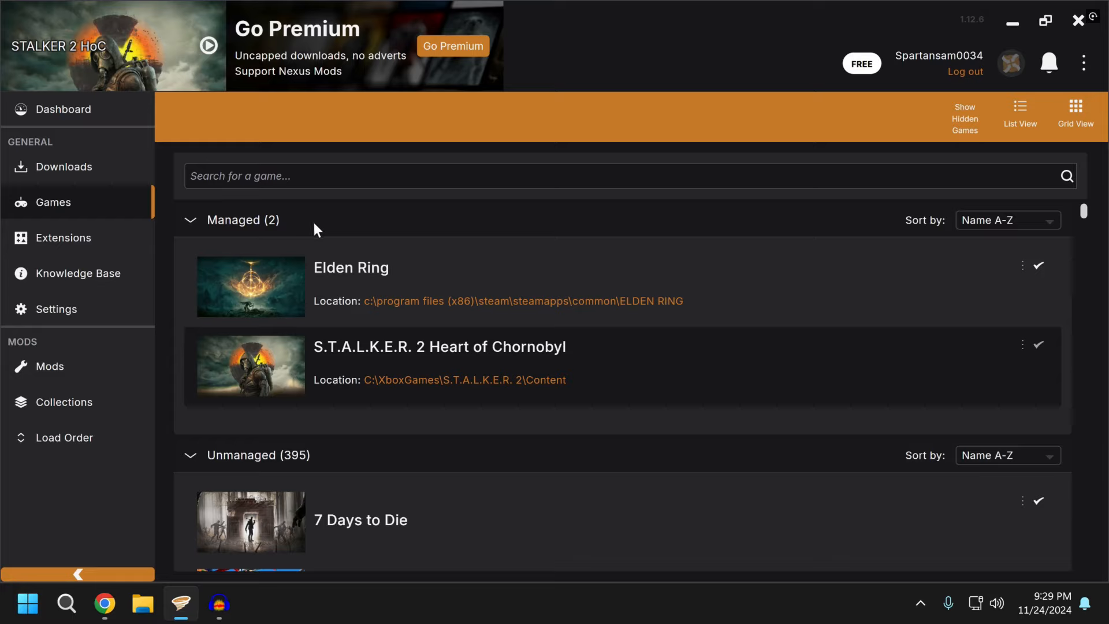
mouse_move(71, 238)
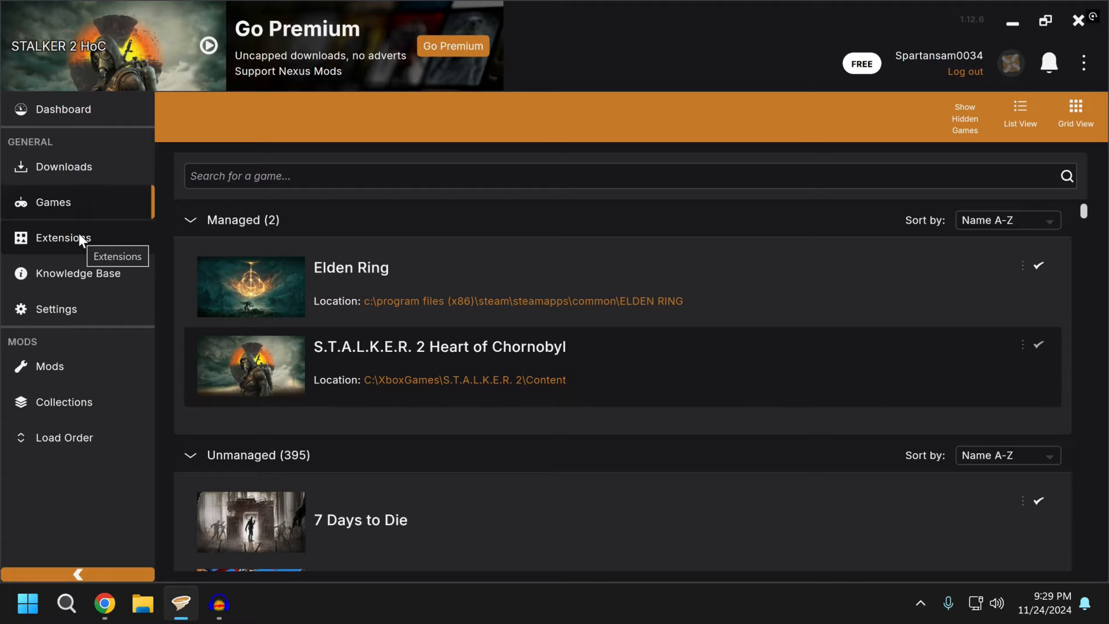
mouse_move(81, 243)
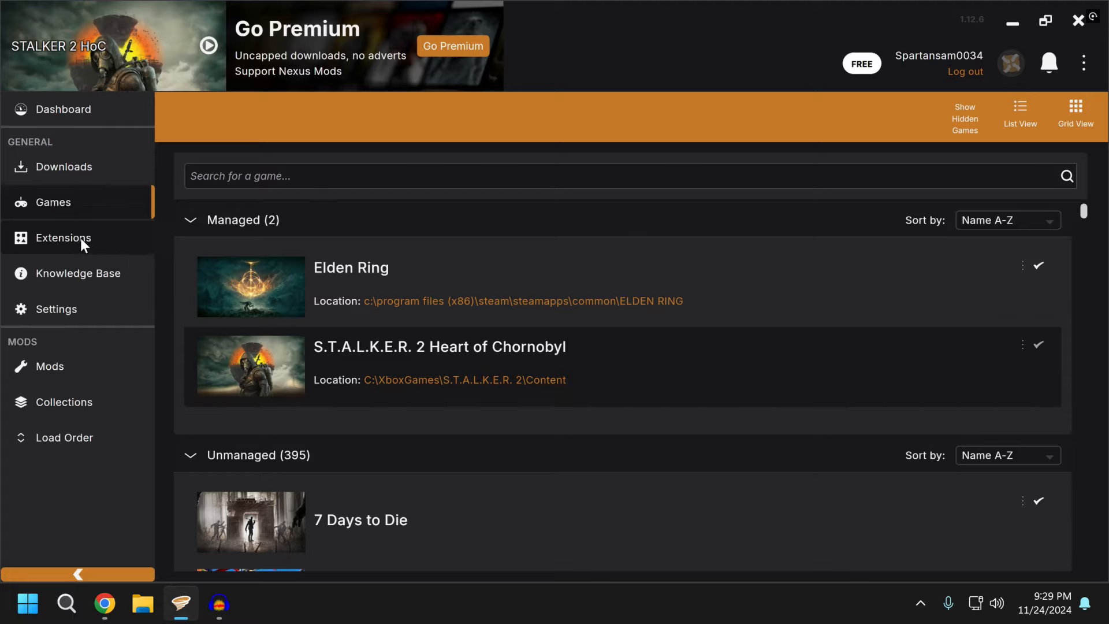
click(63, 237)
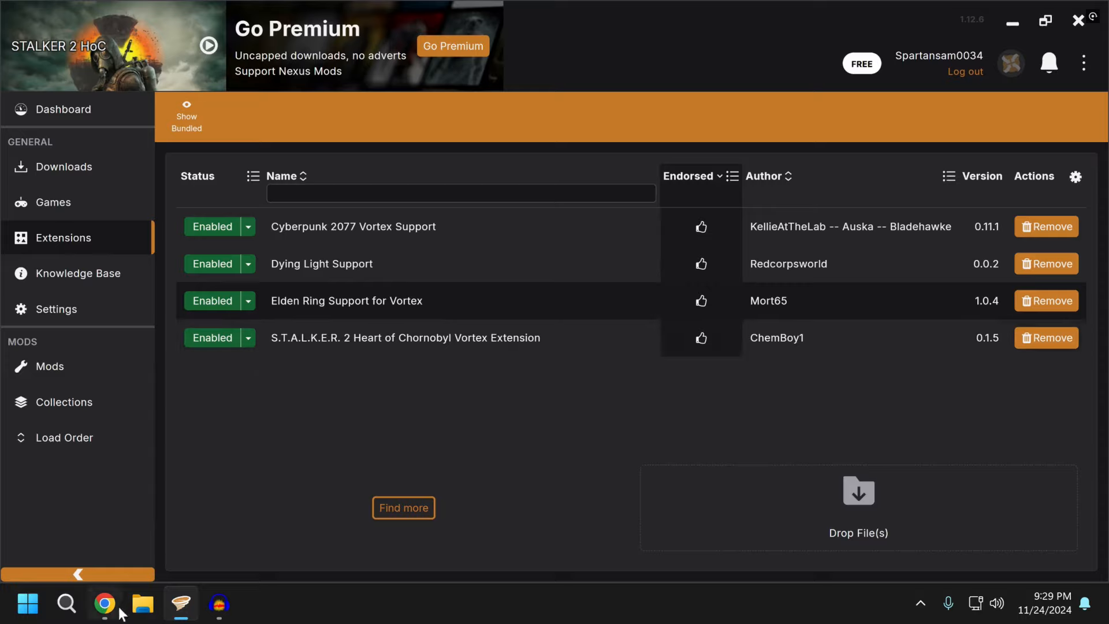
click(104, 602)
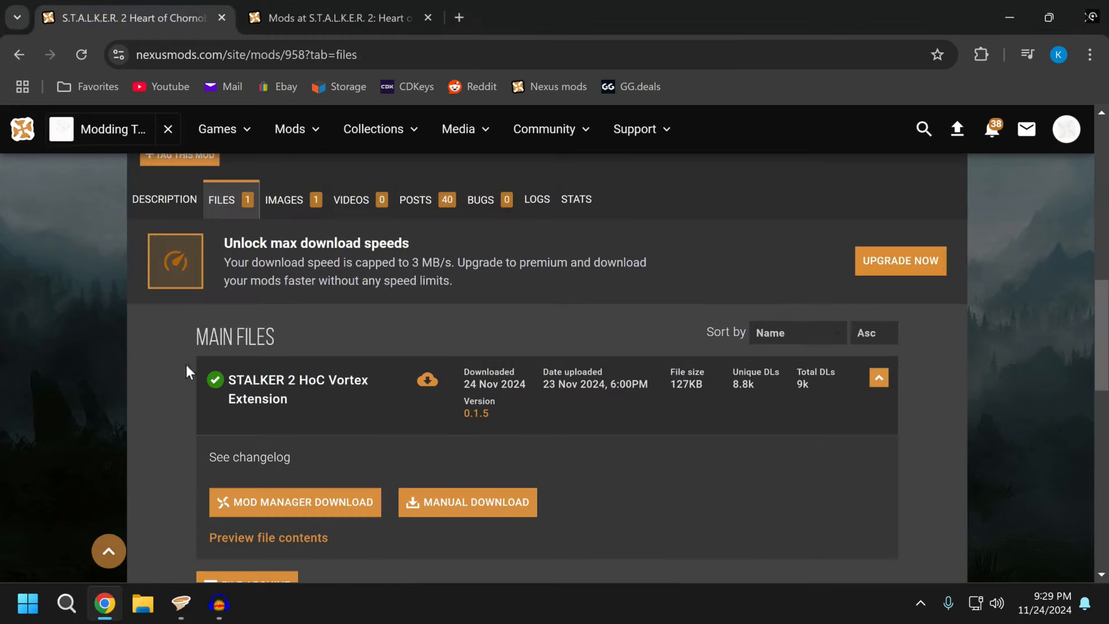
click(164, 200)
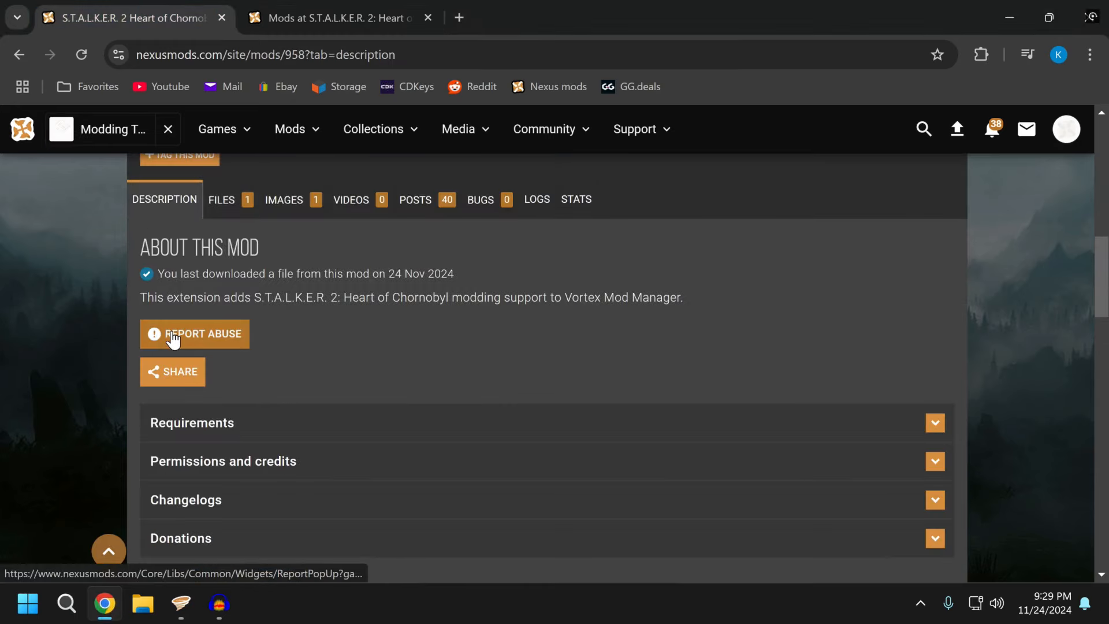
scroll(up, 3)
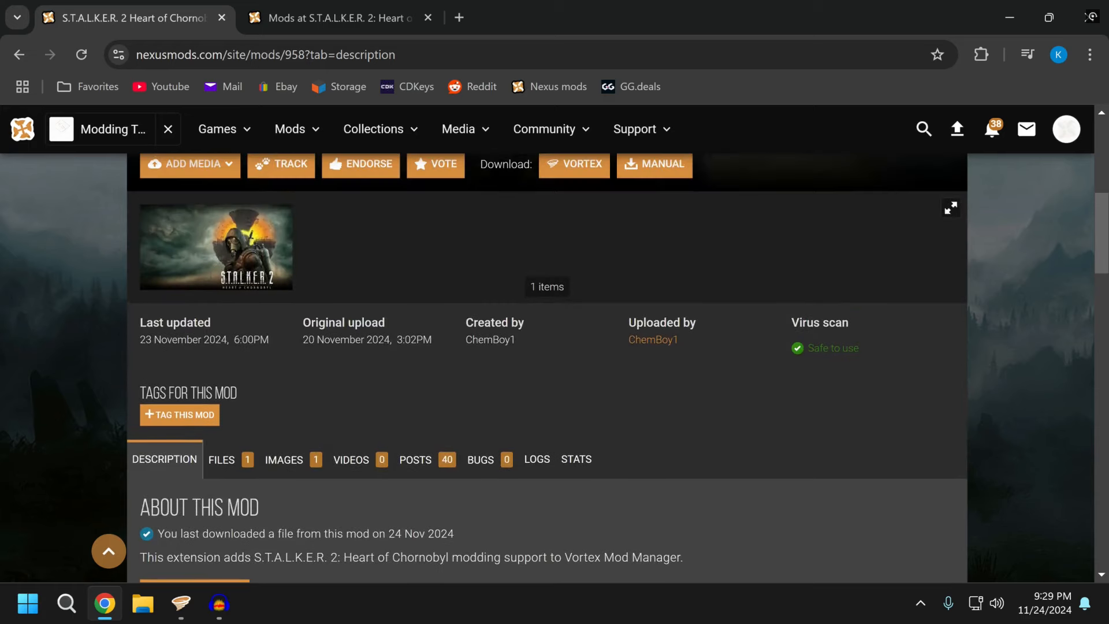
scroll(down, 3)
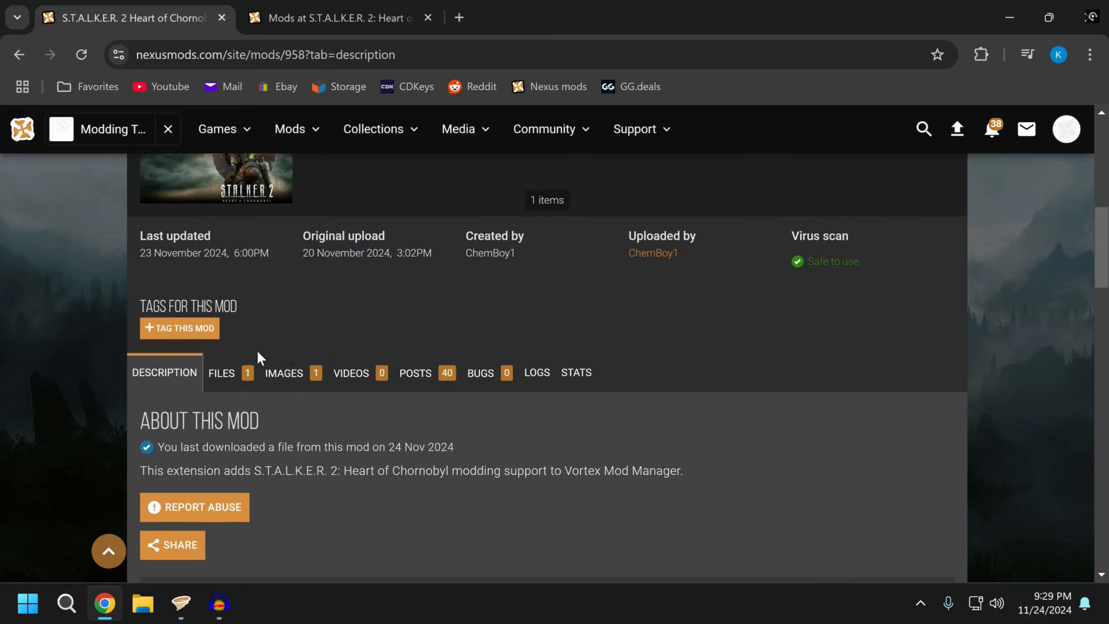
mouse_move(285, 492)
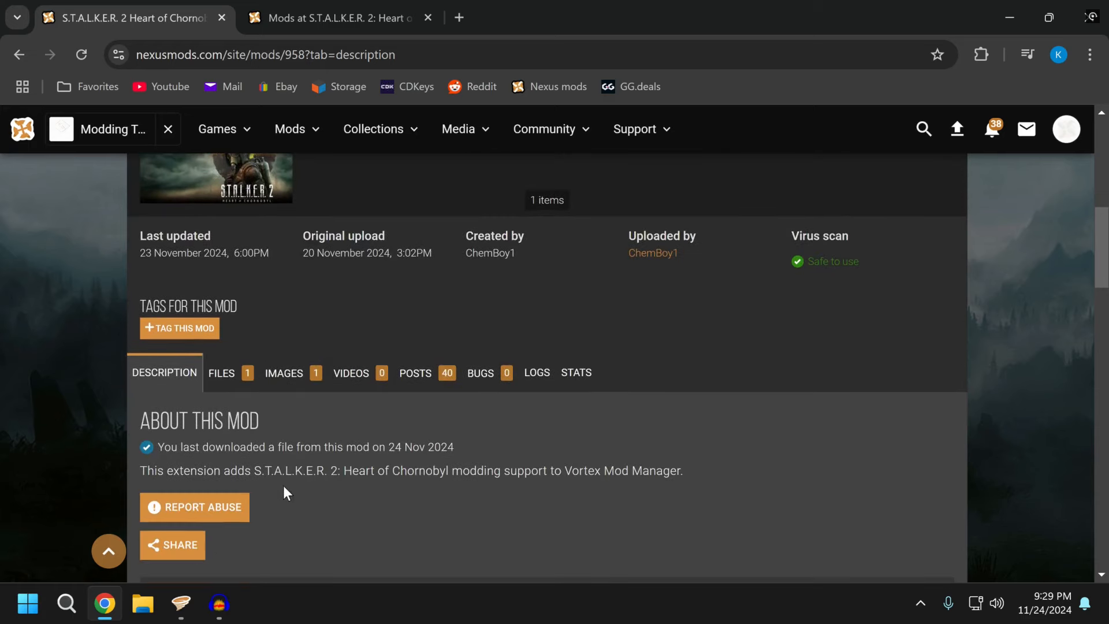
mouse_move(693, 505)
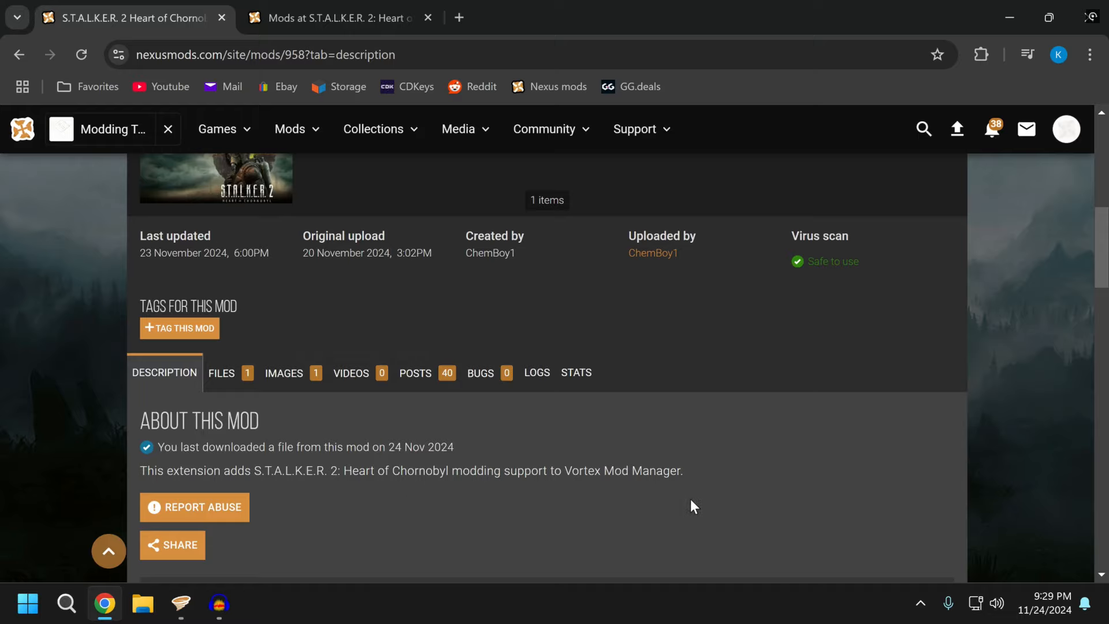
mouse_move(226, 396)
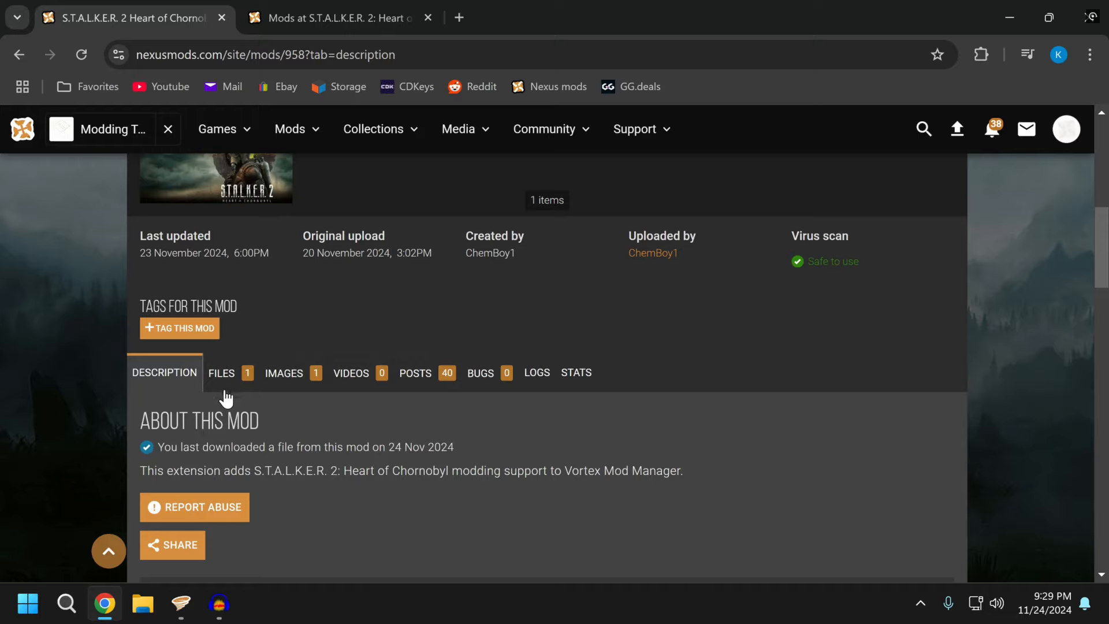
- View the extension's downloadable files, then return to Vortex's managed games list
click(220, 372)
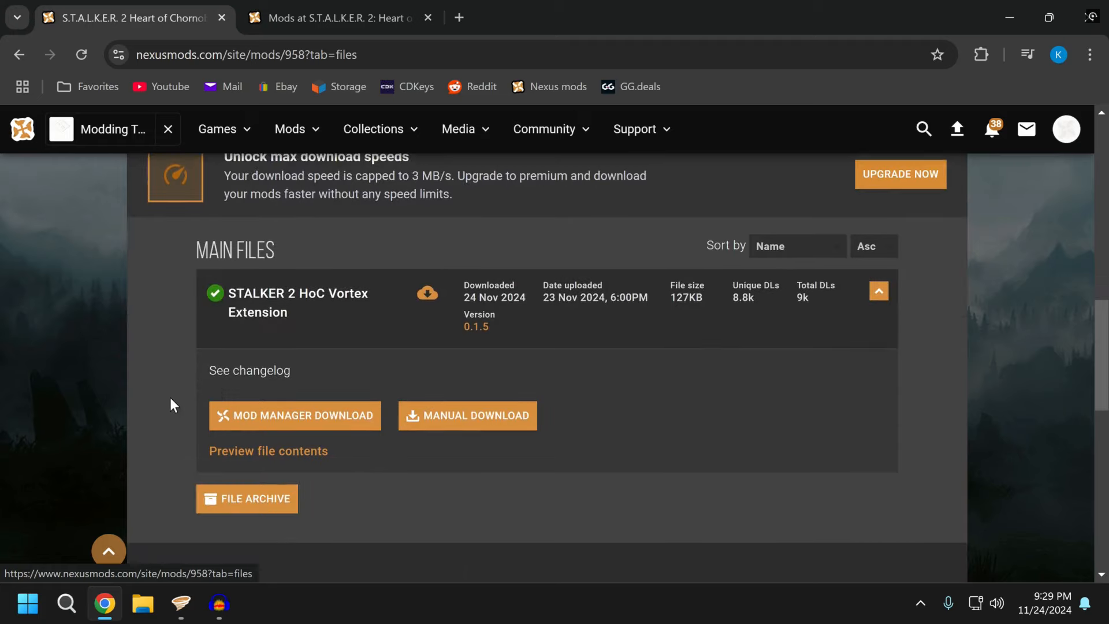
mouse_move(307, 441)
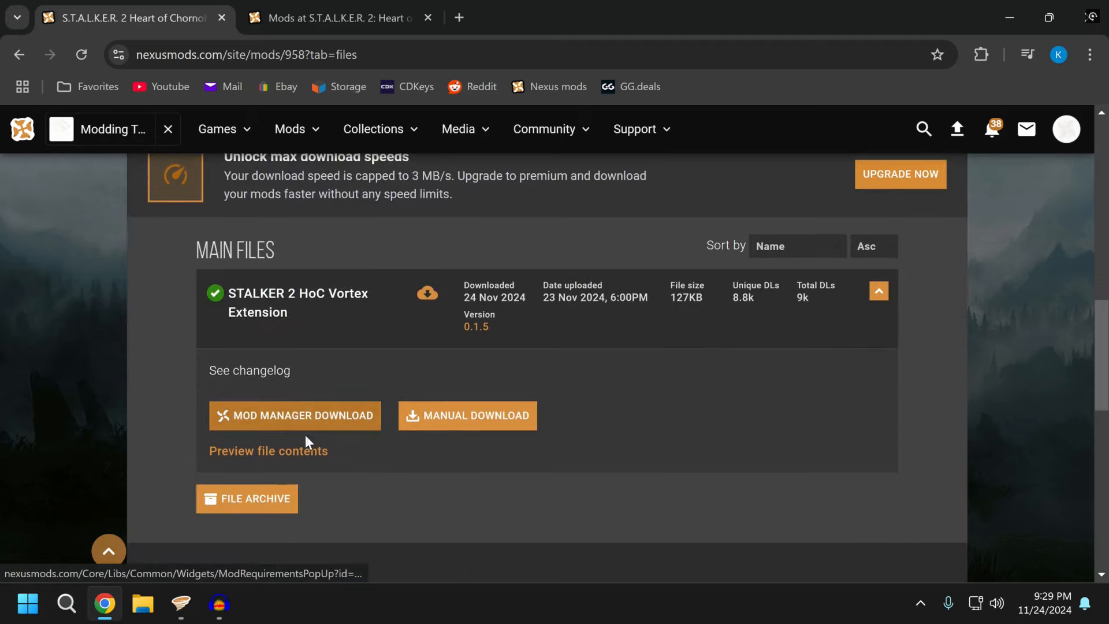
scroll(up, 3)
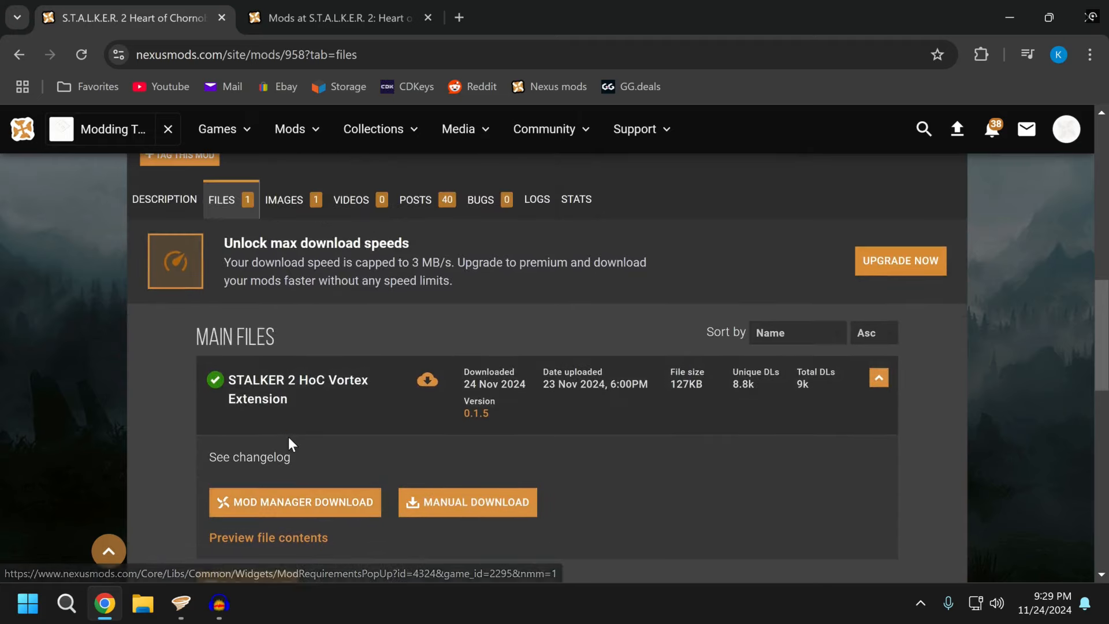
mouse_move(219, 603)
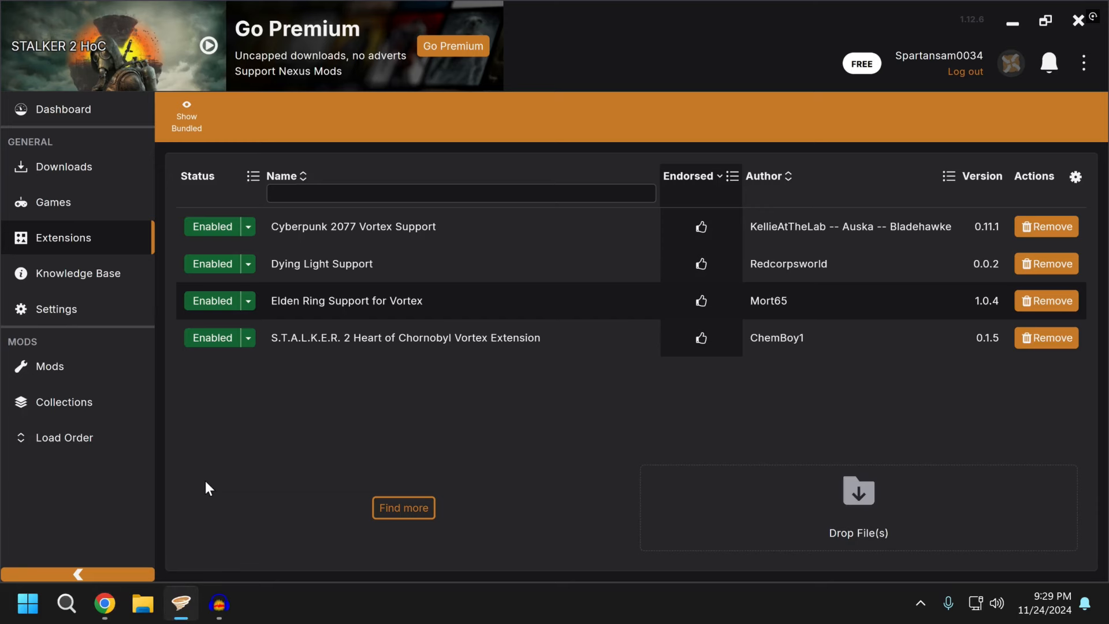
mouse_move(267, 395)
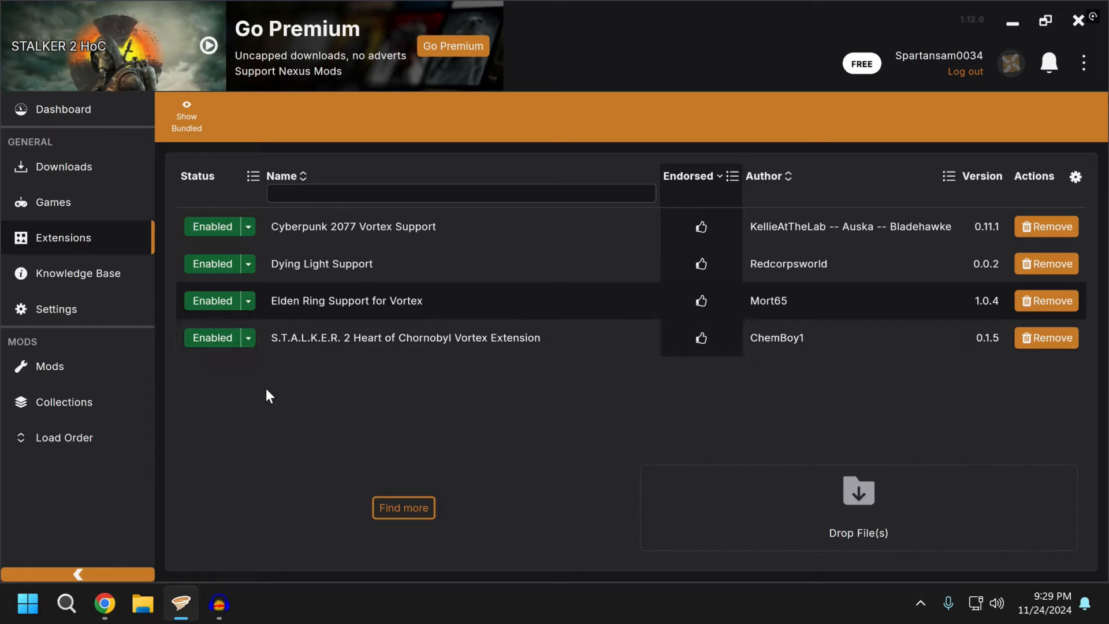
mouse_move(373, 363)
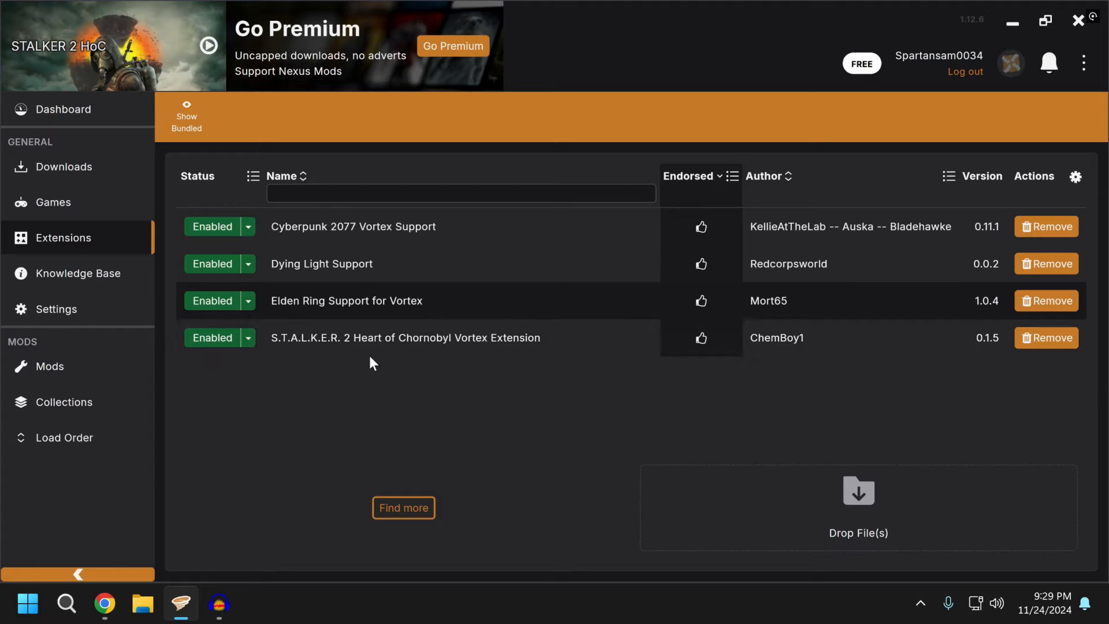
mouse_move(223, 352)
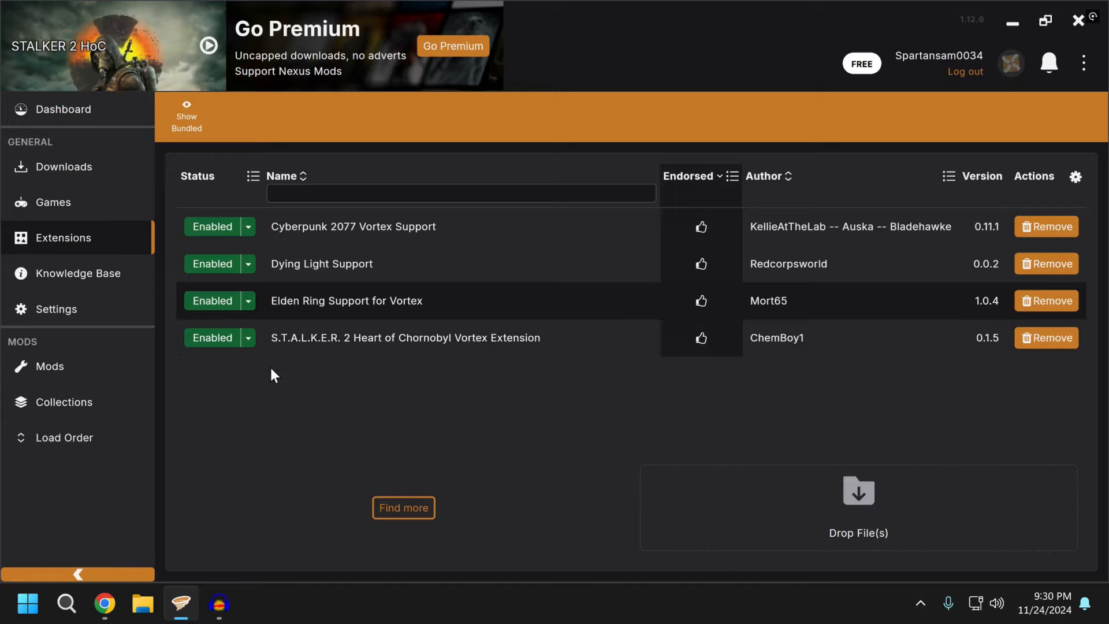
click(53, 202)
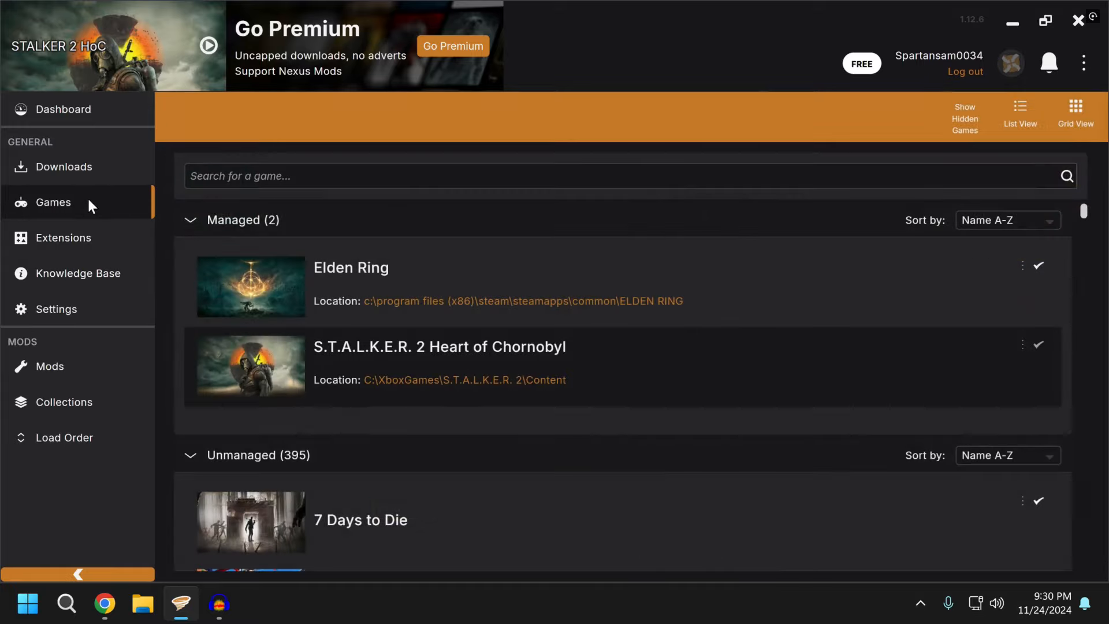
mouse_move(388, 365)
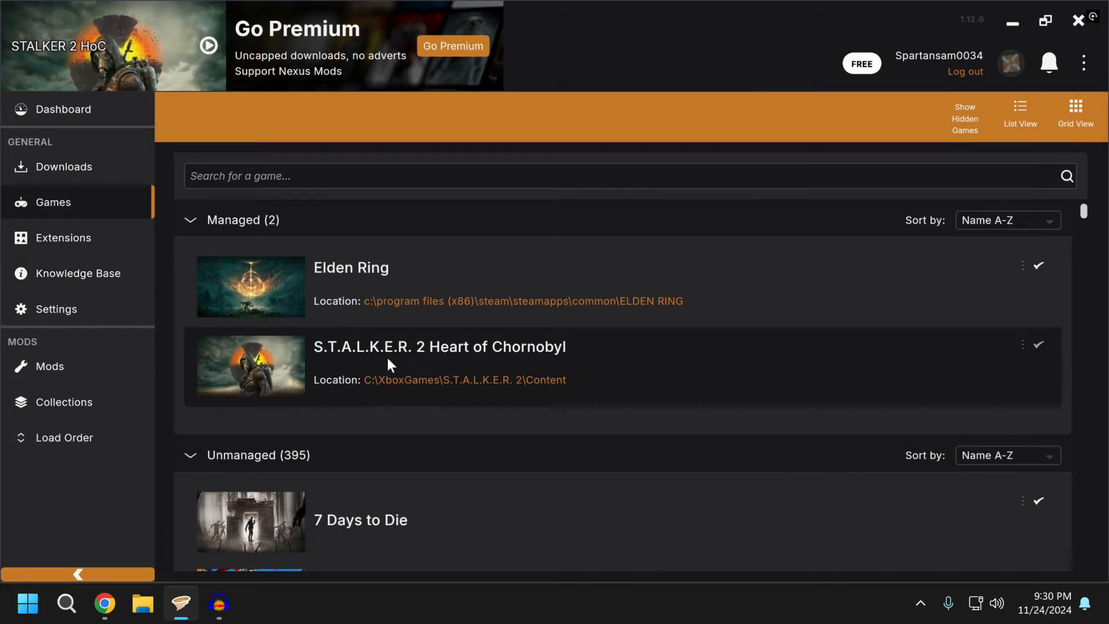
mouse_move(1042, 353)
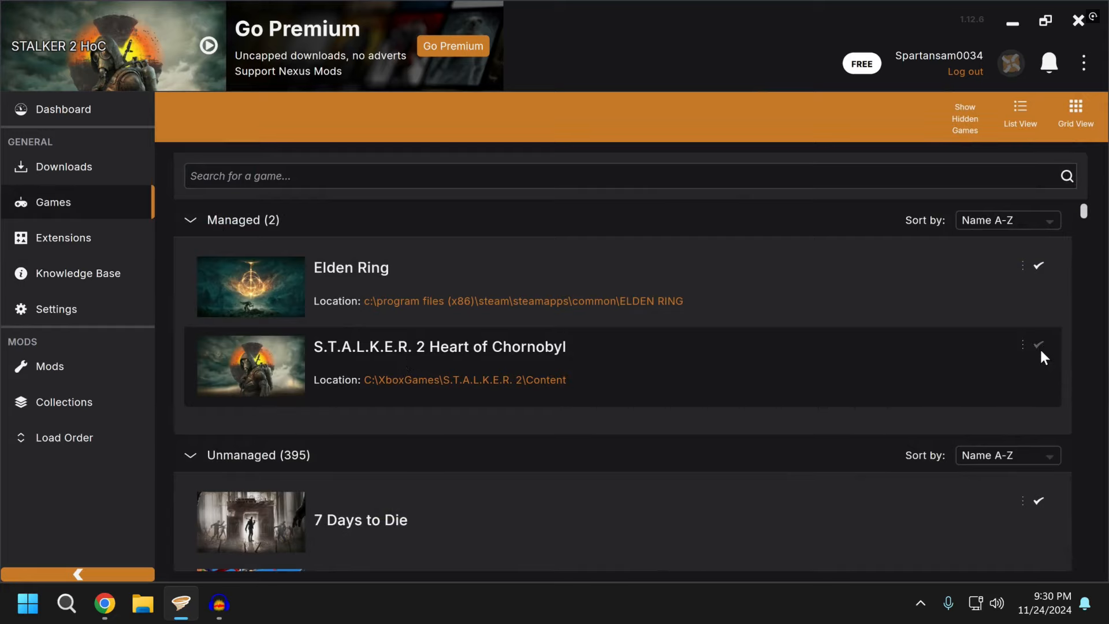
mouse_move(1039, 347)
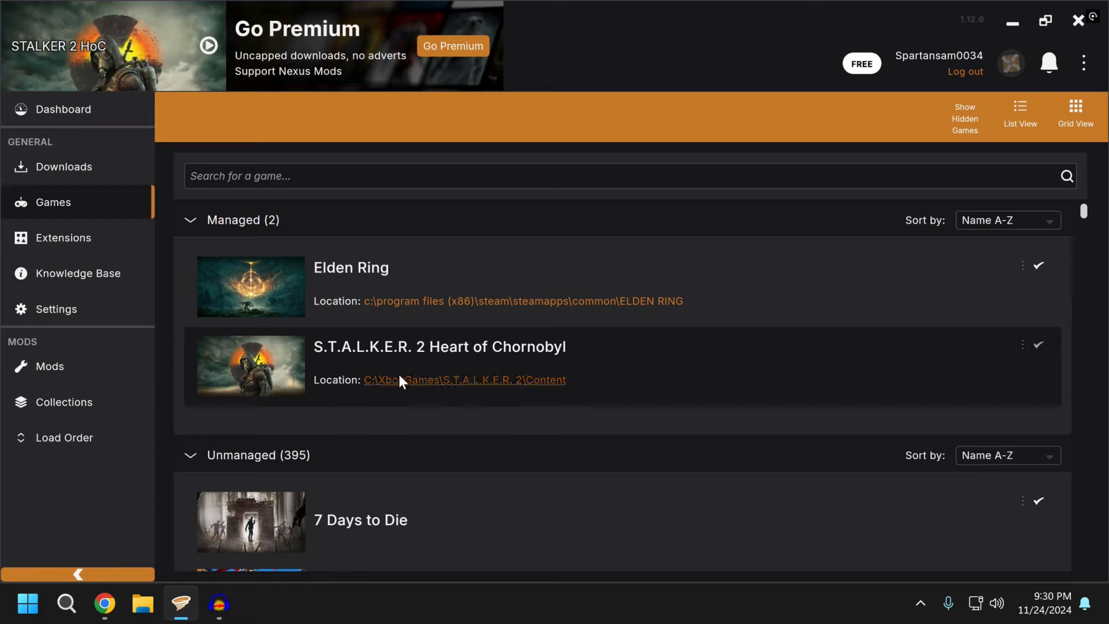
mouse_move(434, 398)
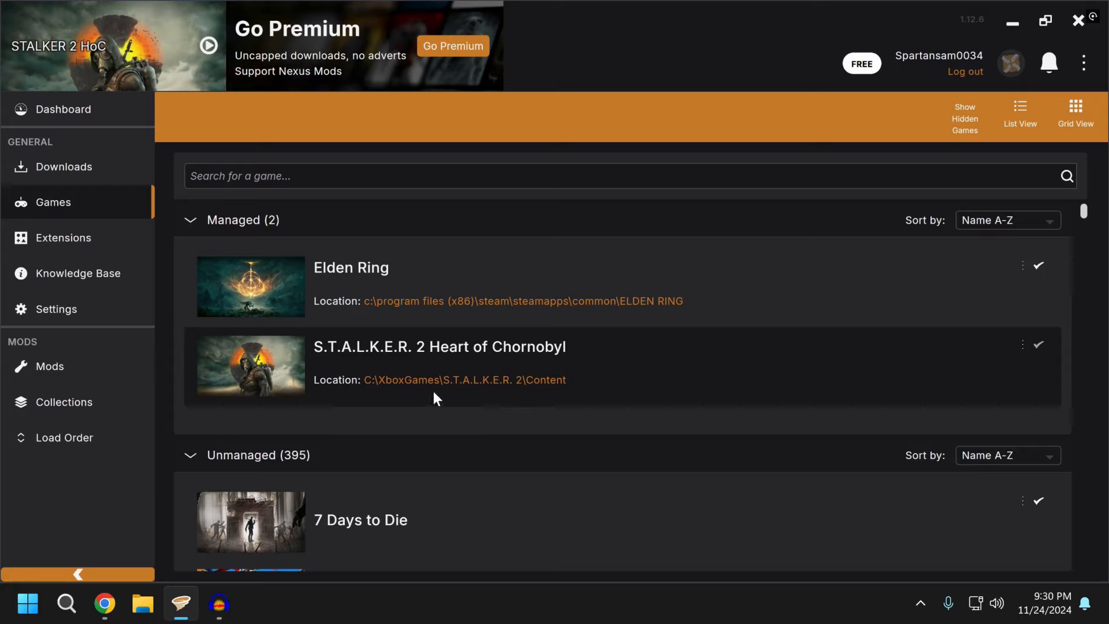
mouse_move(552, 396)
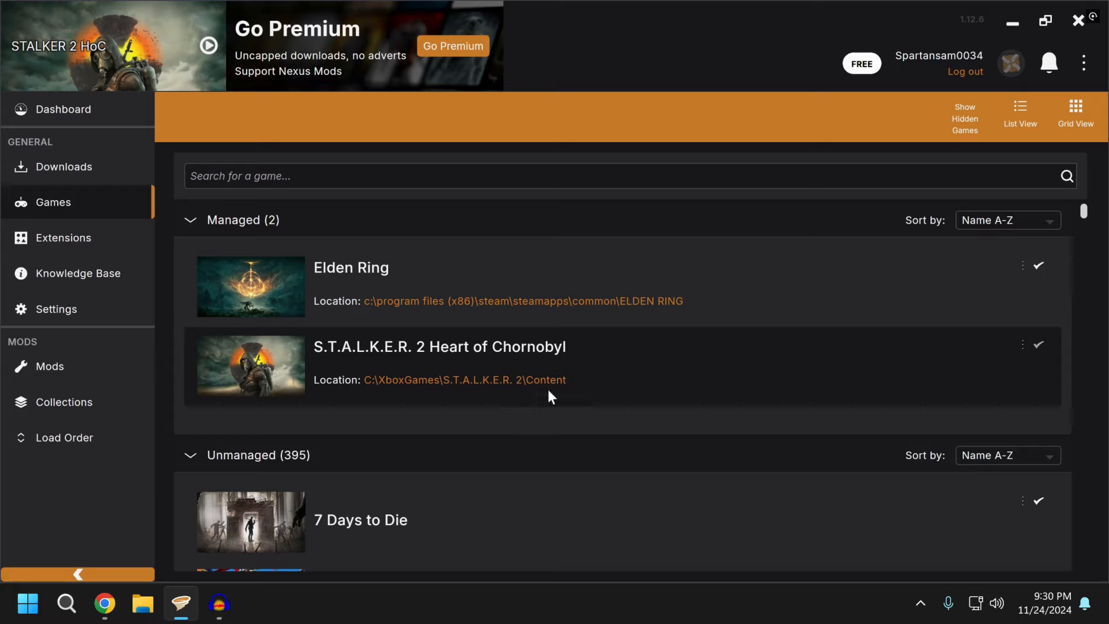
mouse_move(384, 396)
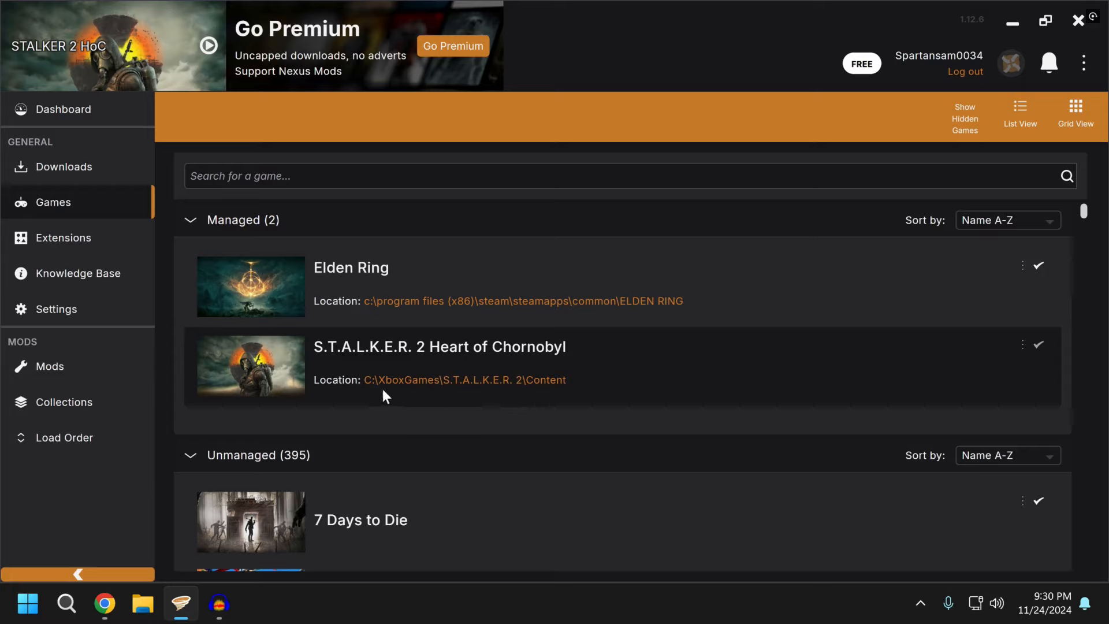
mouse_move(1037, 346)
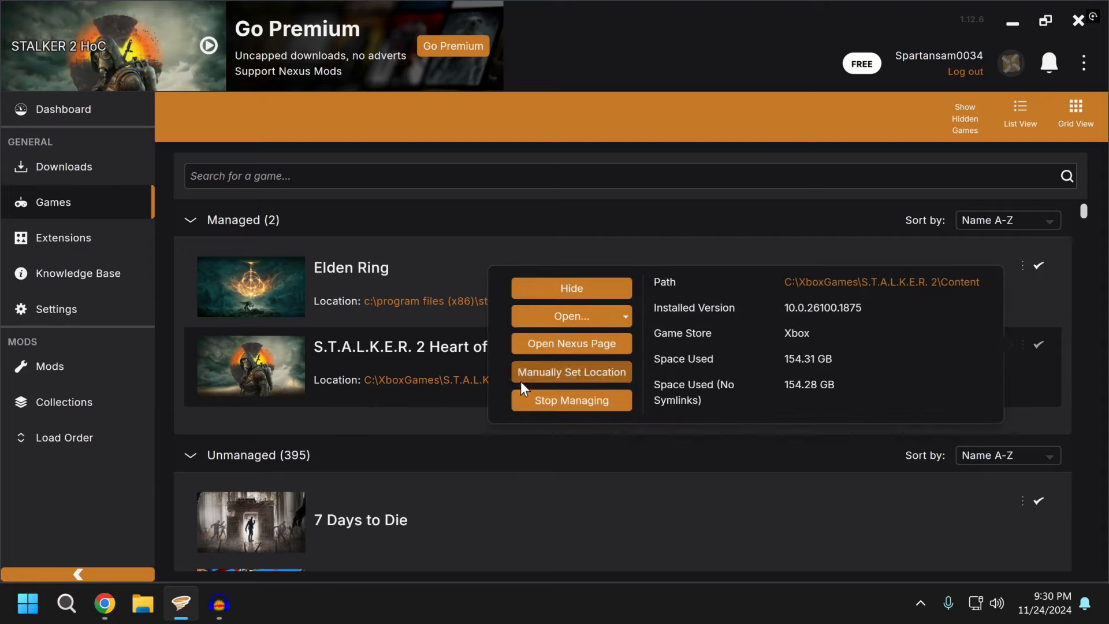
mouse_move(621, 384)
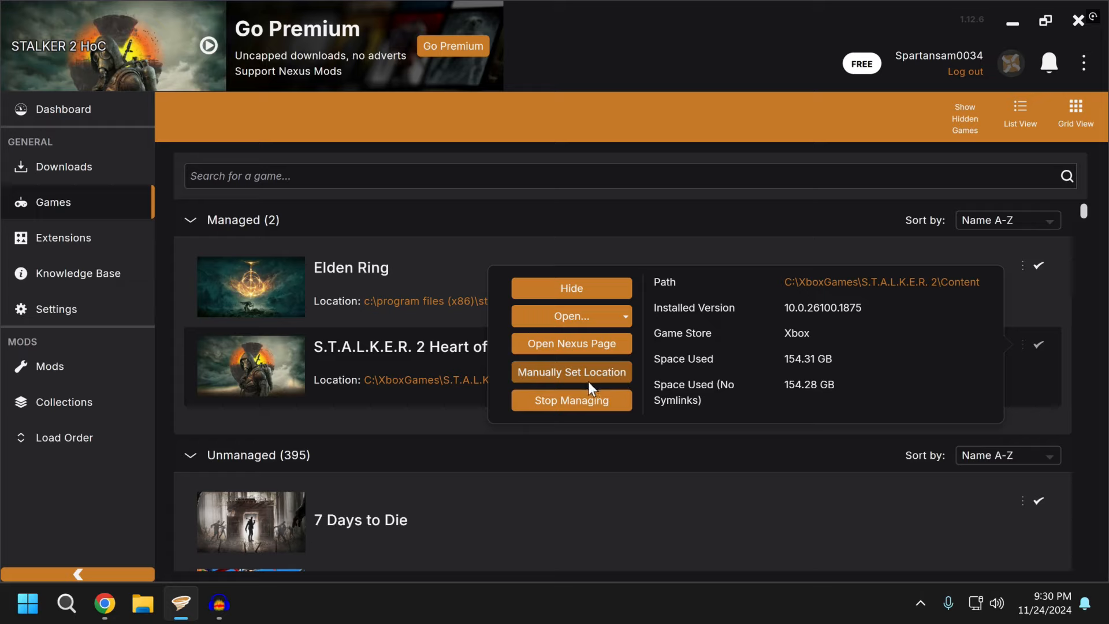
mouse_move(533, 393)
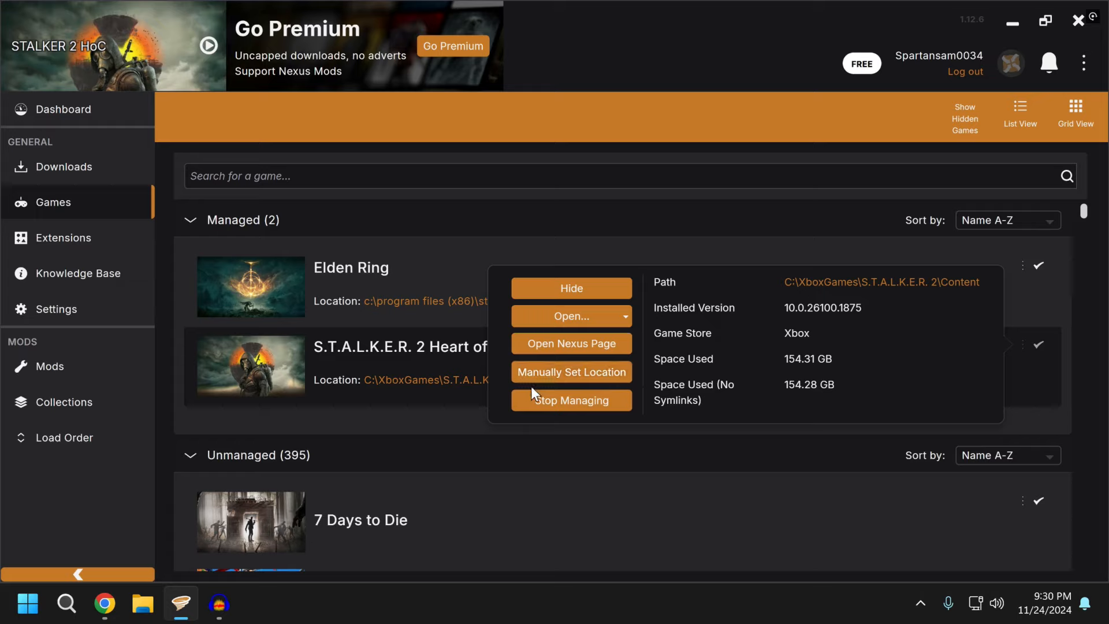
mouse_move(416, 438)
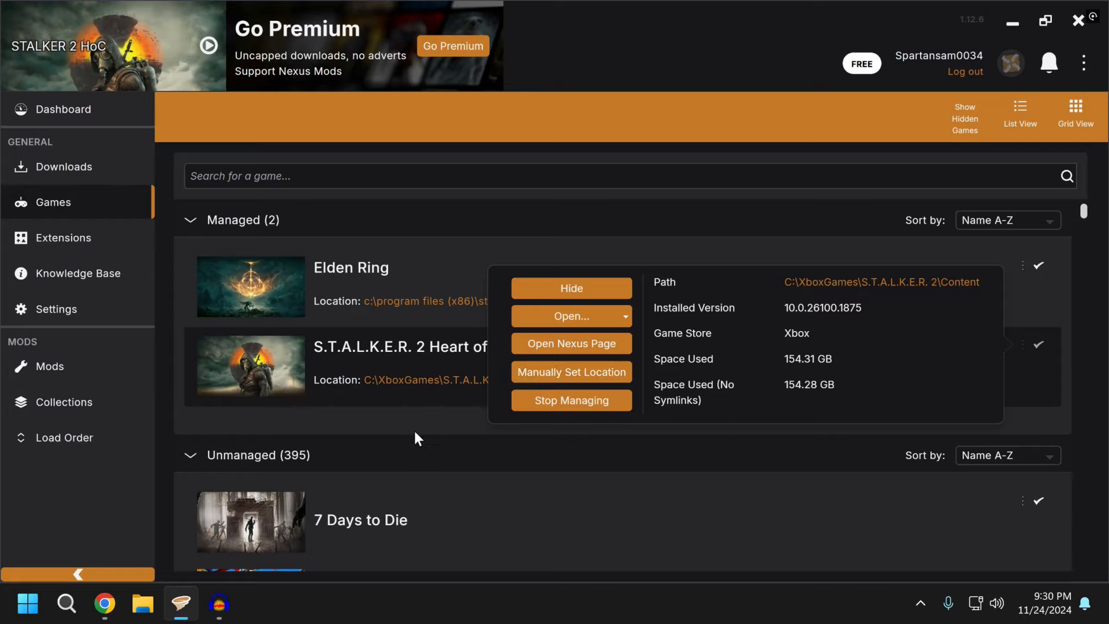
- Close the STALKER 2 details and show Mods, with Axxii's Stealth Mod and Flexible Trade enabled
click(415, 436)
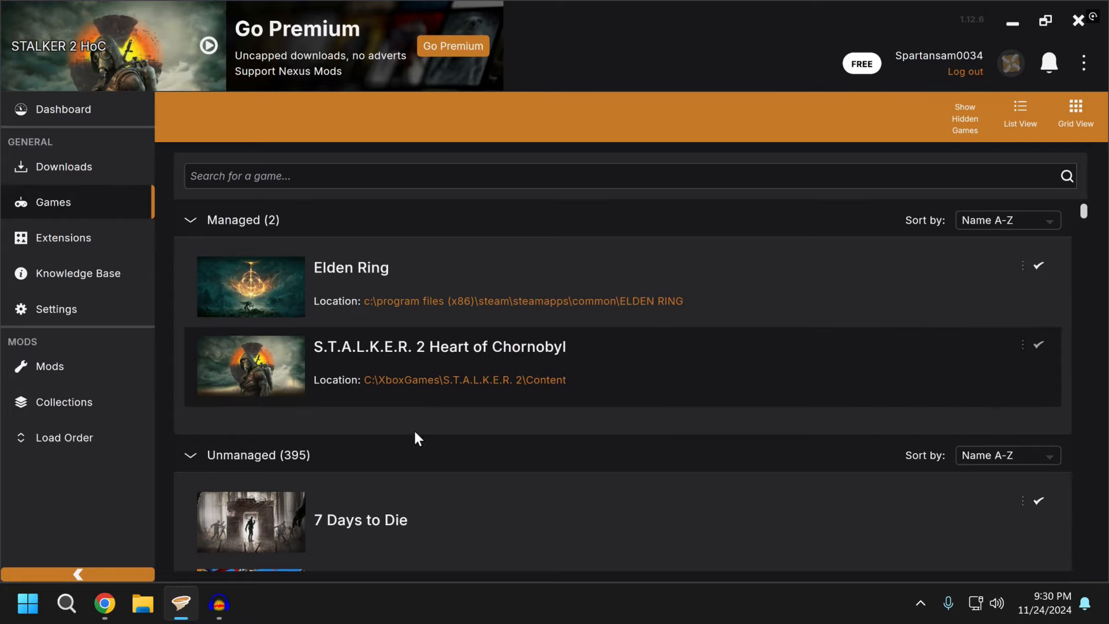
click(50, 366)
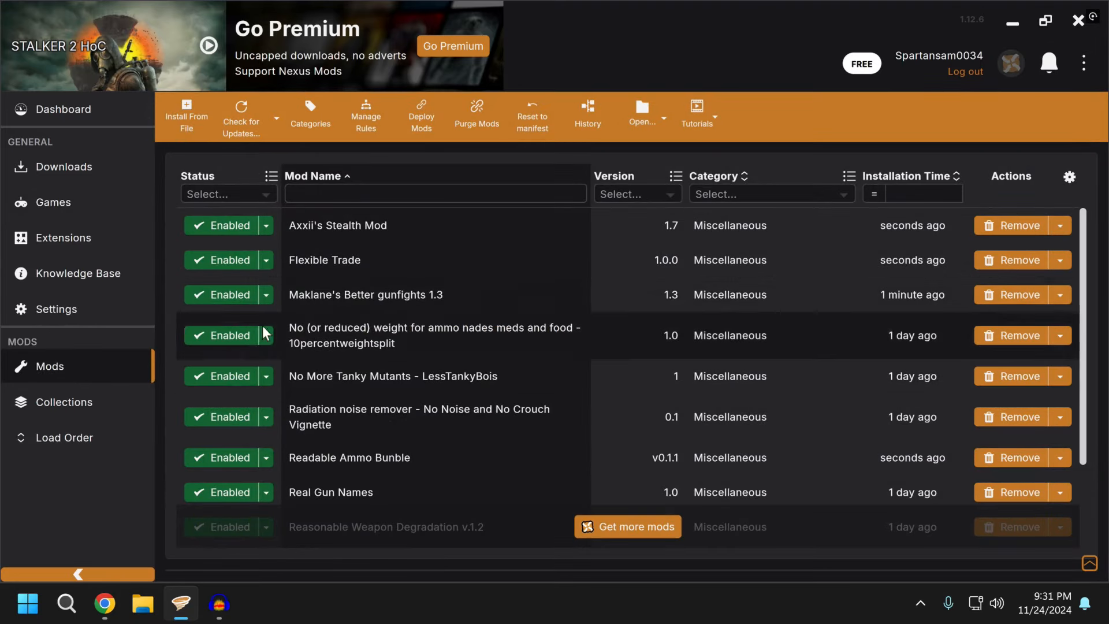
- In Chrome, scroll the More Flexible Trade page and enlarge its trade-screen screenshot
click(104, 602)
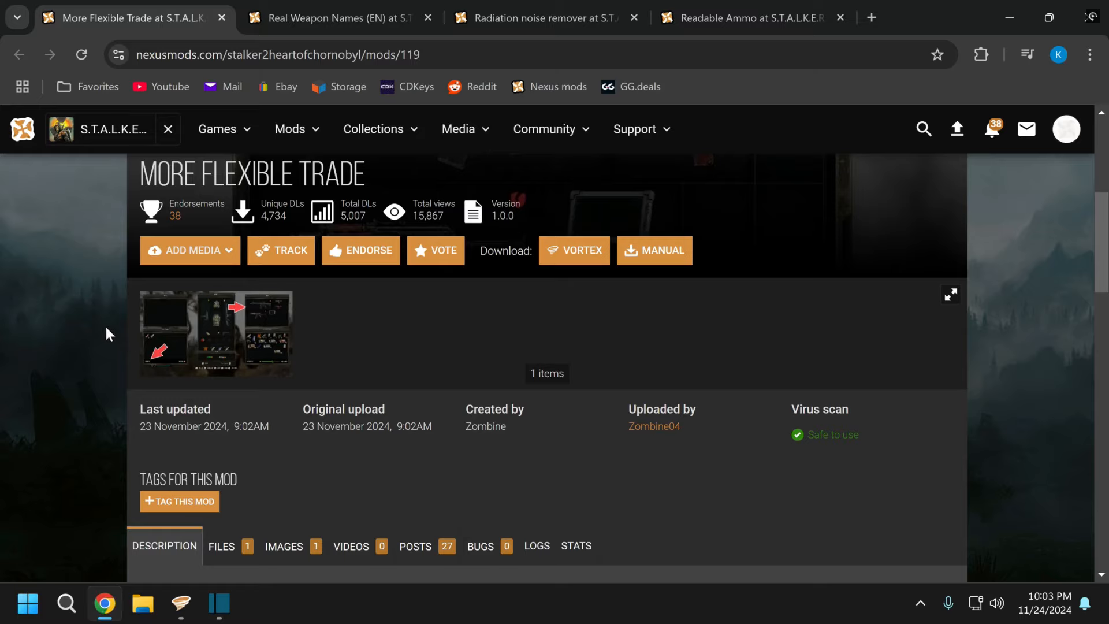
scroll(up, 3)
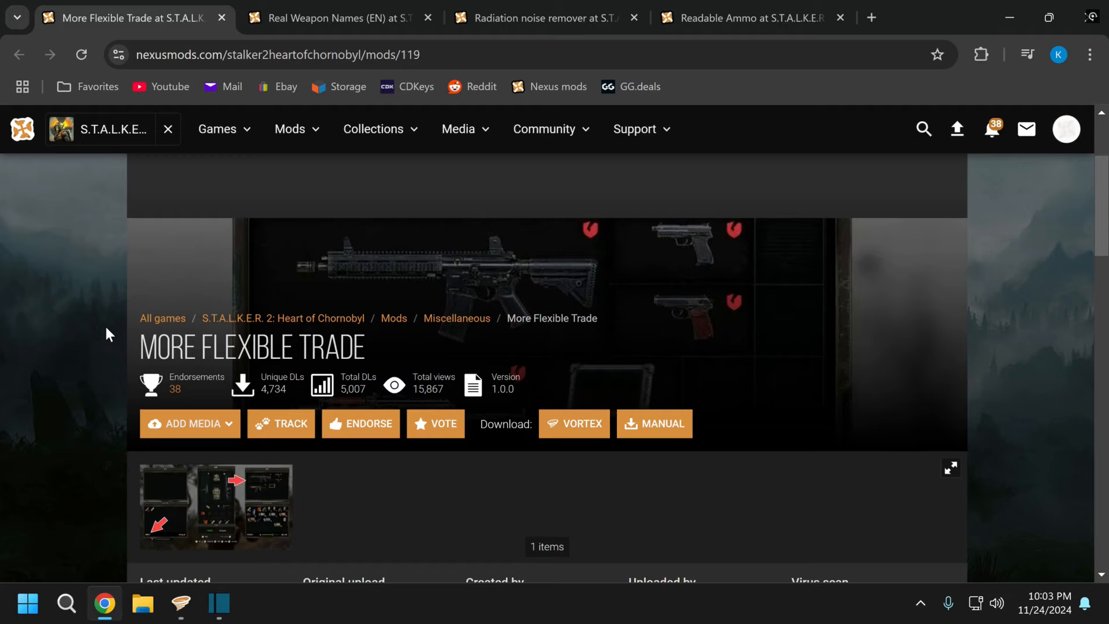
scroll(down, 3)
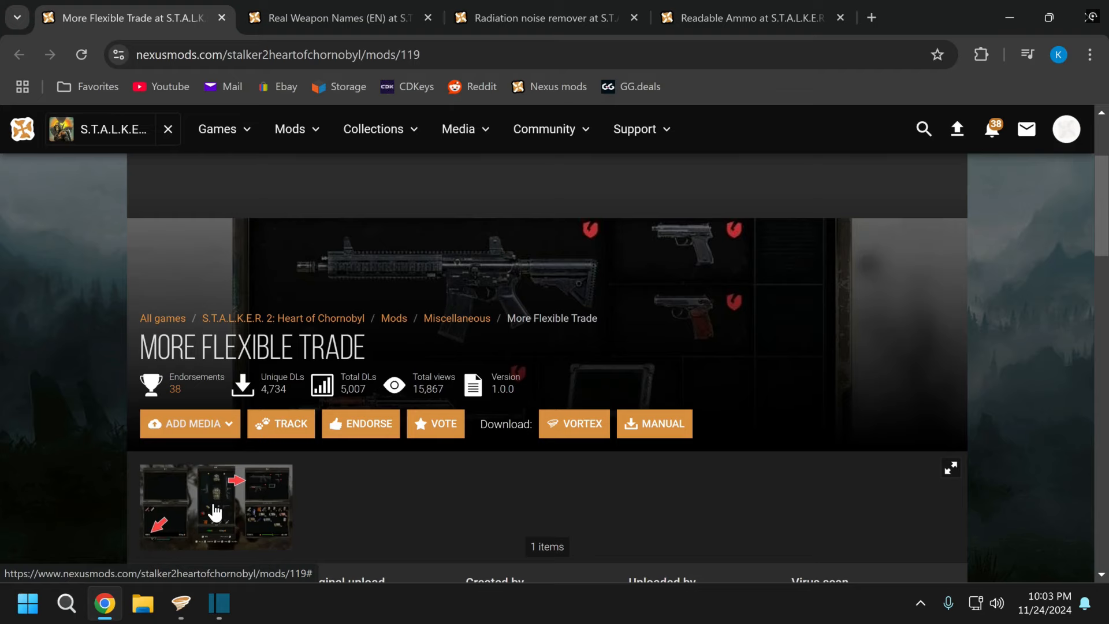
click(215, 506)
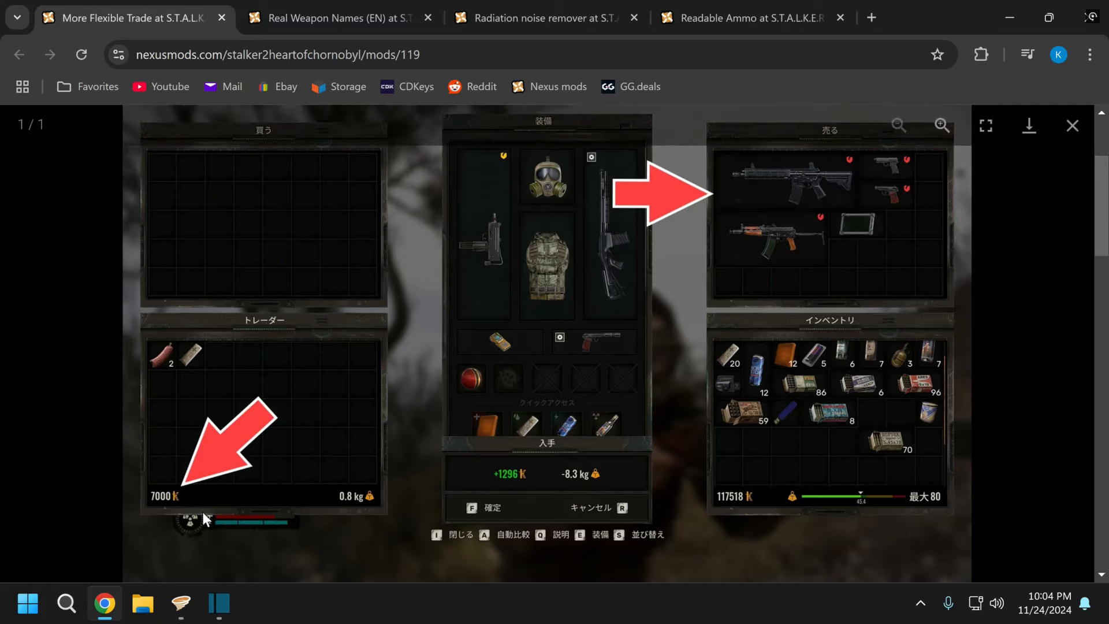
mouse_move(159, 513)
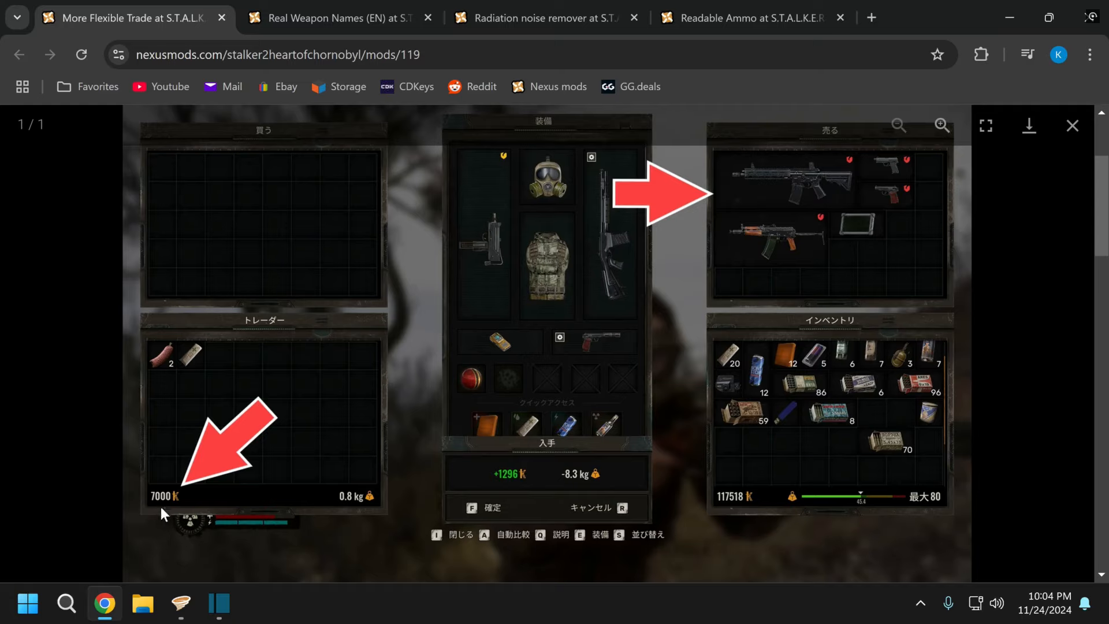
mouse_move(725, 167)
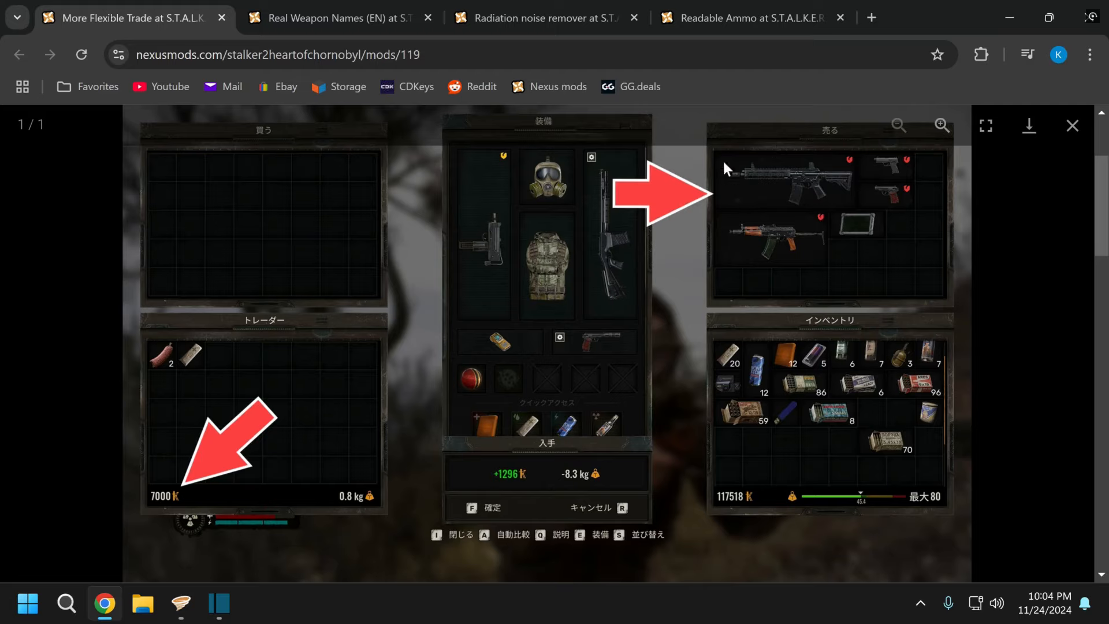
mouse_move(741, 149)
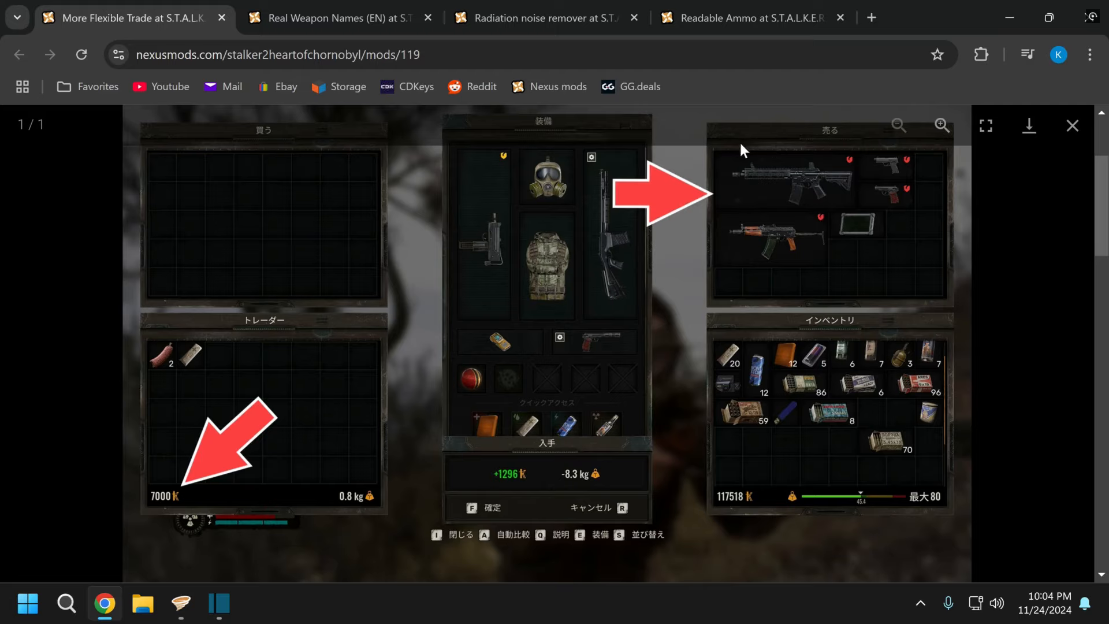
mouse_move(898, 282)
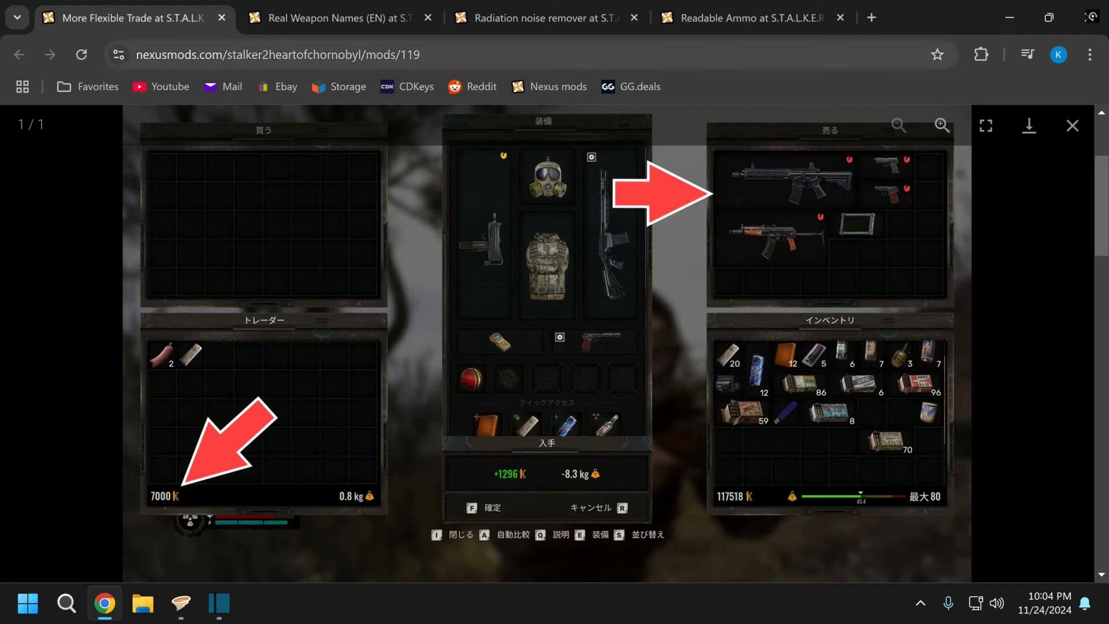
- Browse all four Real Weapon Names screenshots, close the gallery, and open Radiation noise remover
click(332, 17)
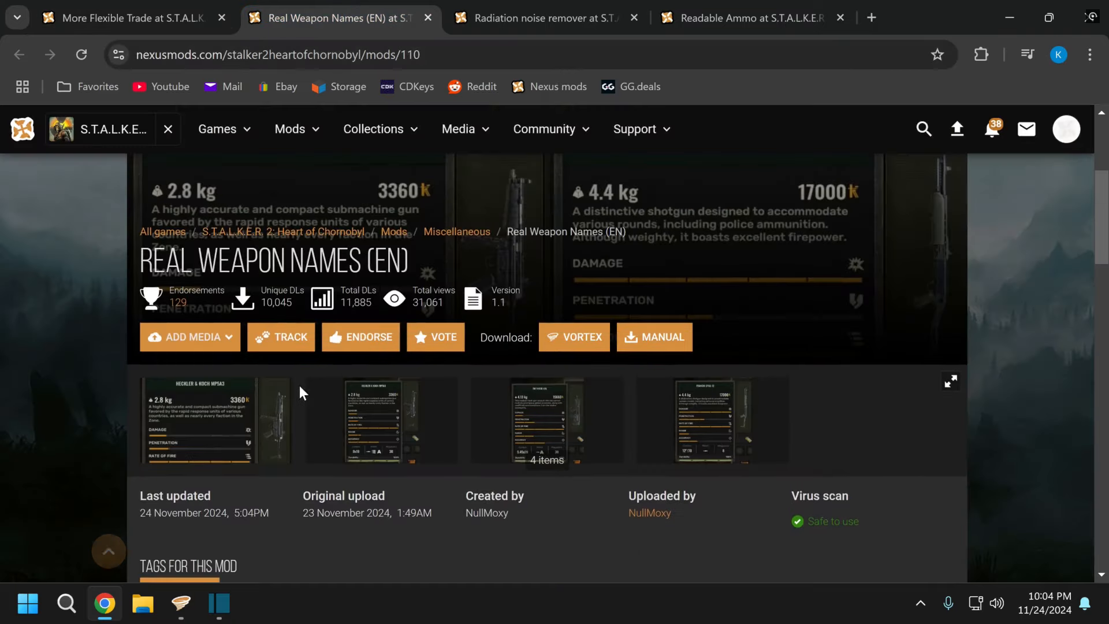
scroll(up, 3)
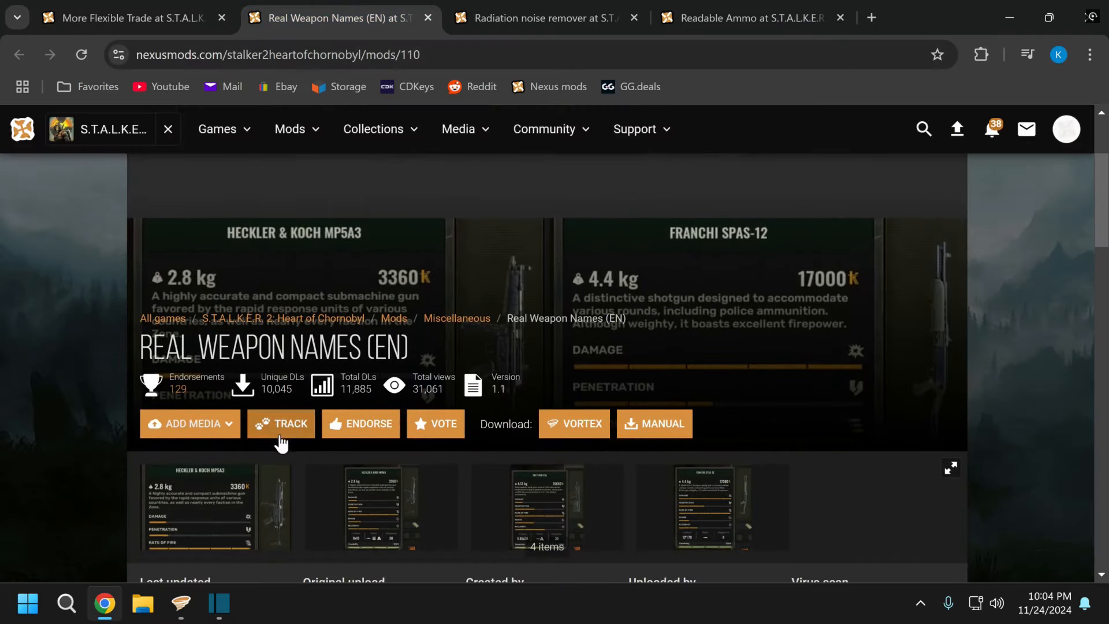
click(215, 507)
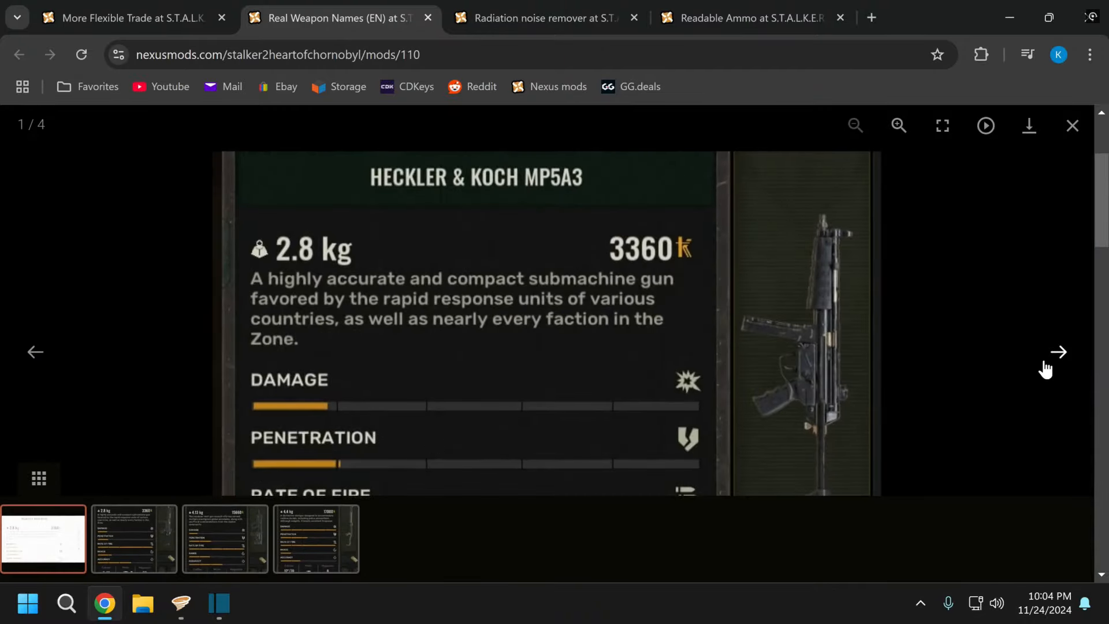
click(1057, 352)
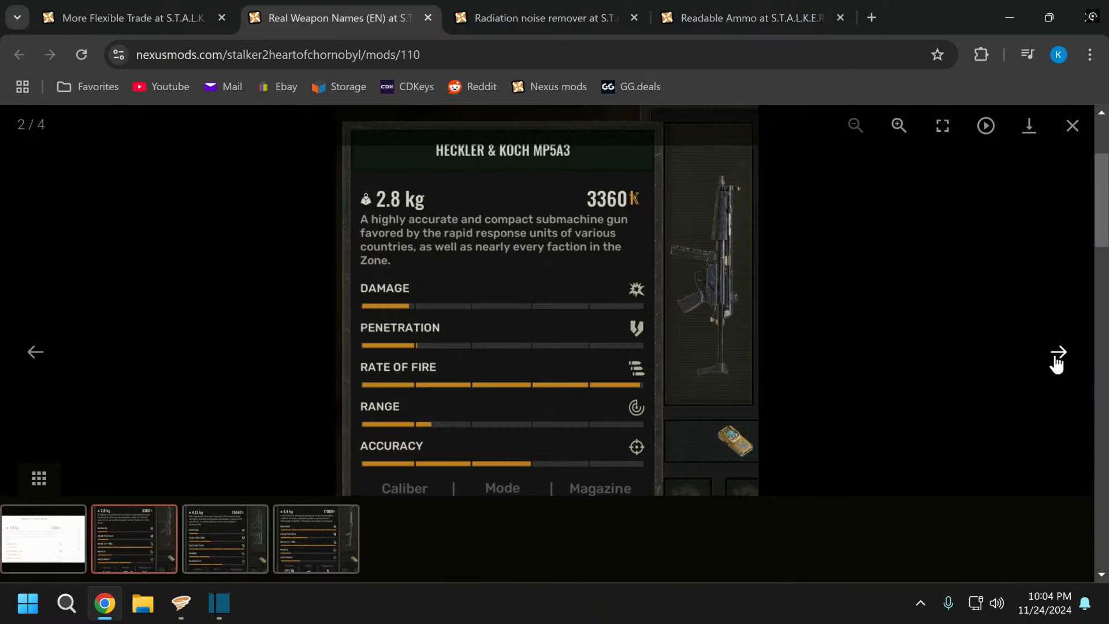
click(1056, 353)
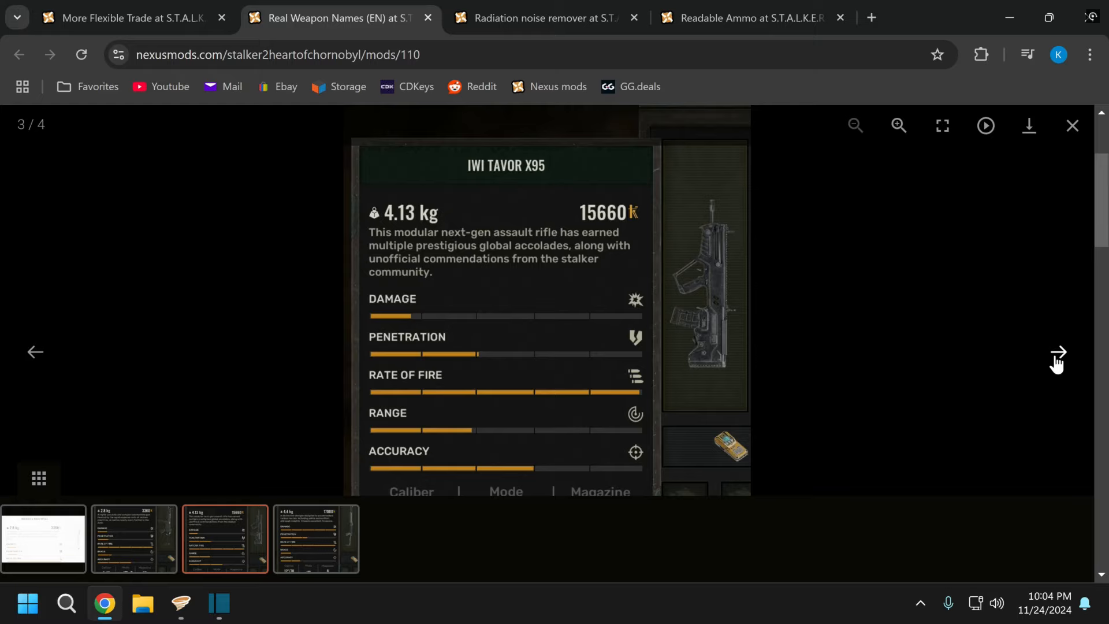
click(1055, 352)
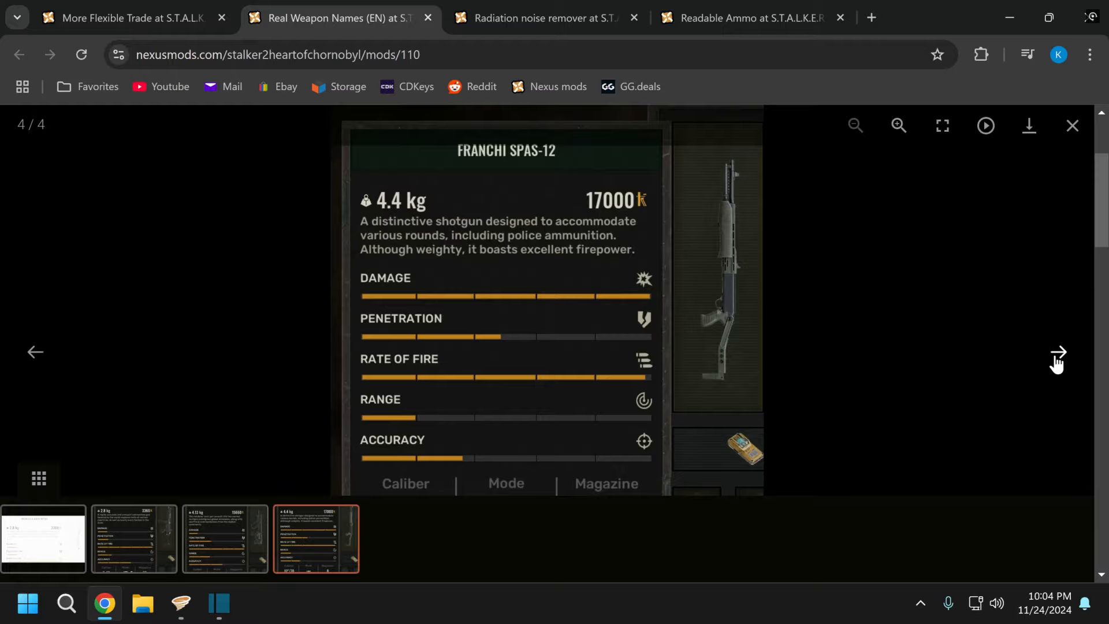
mouse_move(1071, 147)
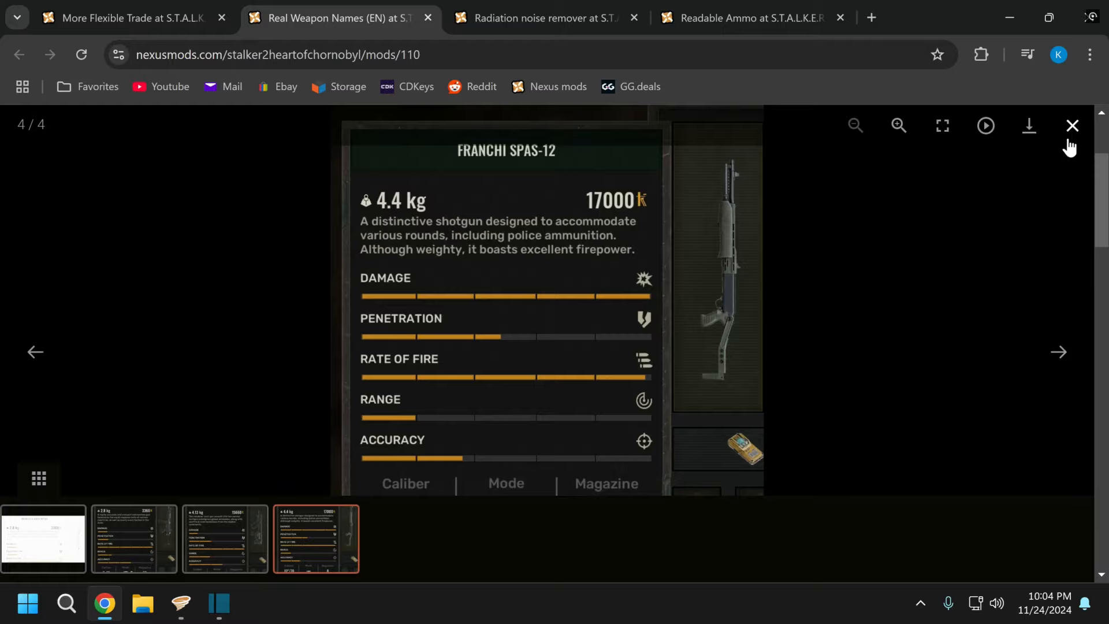
click(1071, 125)
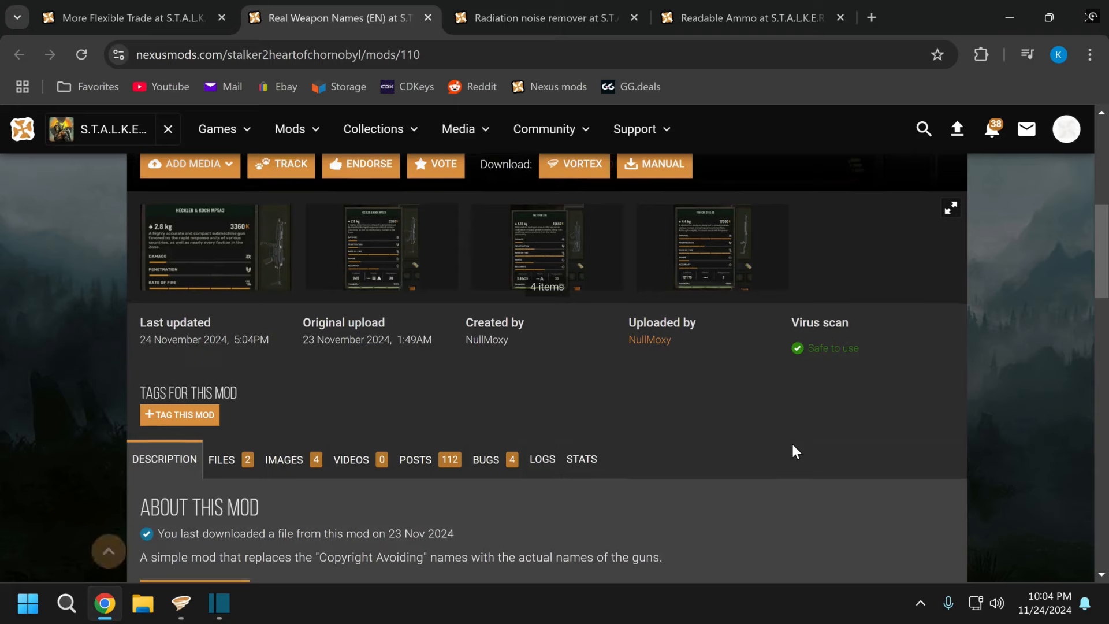
click(541, 17)
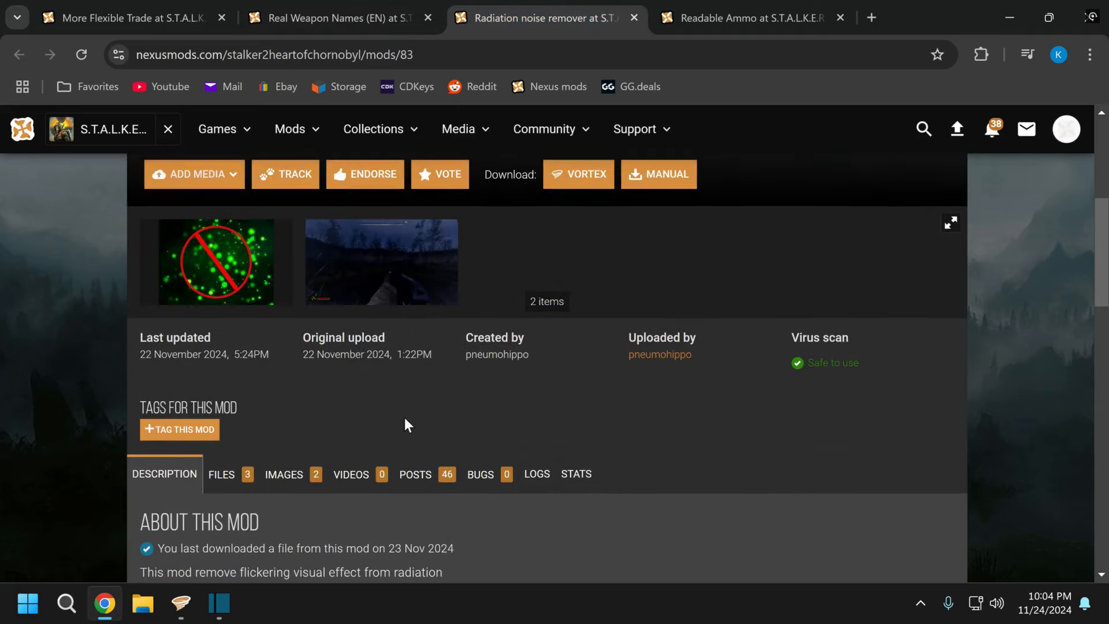
- Enlarge Radiation noise remover's second screenshot, a night scene without radiation flicker
scroll(up, 3)
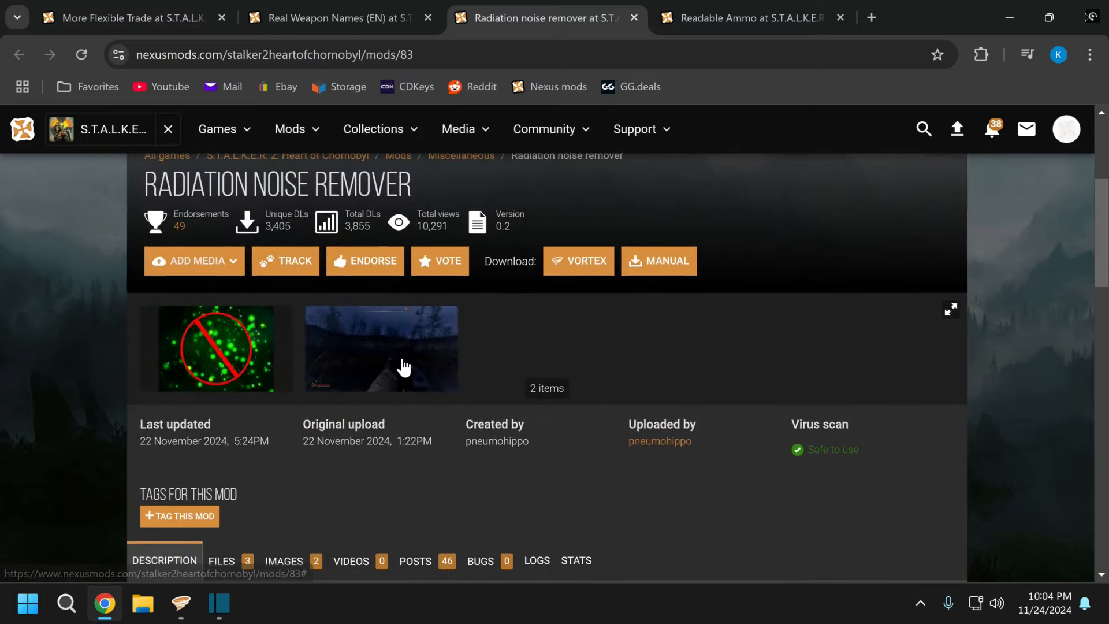
click(381, 348)
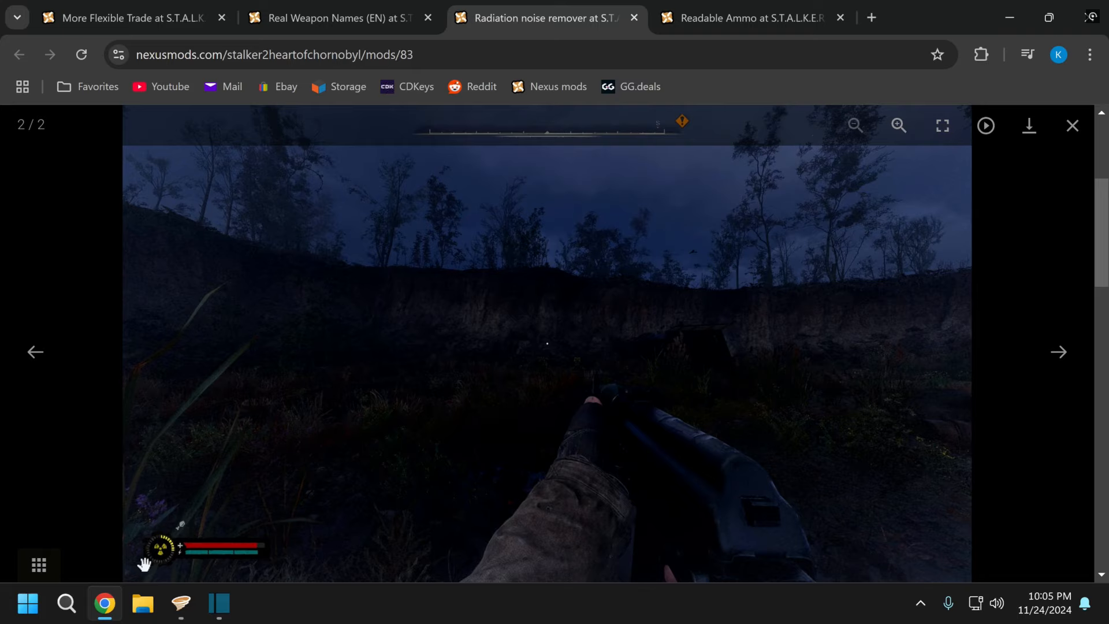
mouse_move(243, 576)
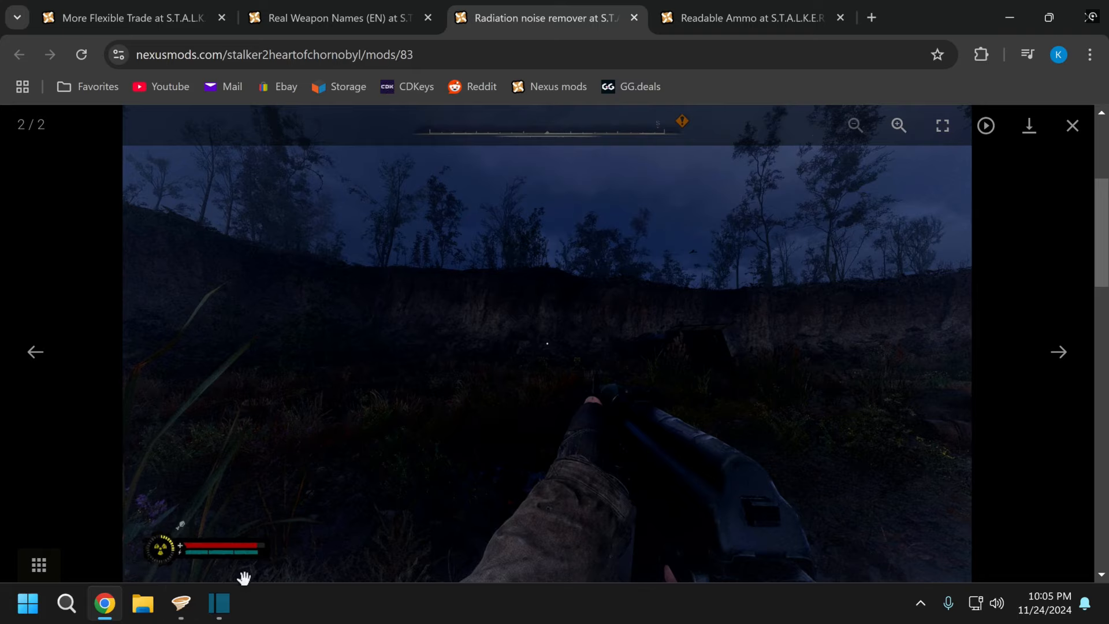
mouse_move(283, 620)
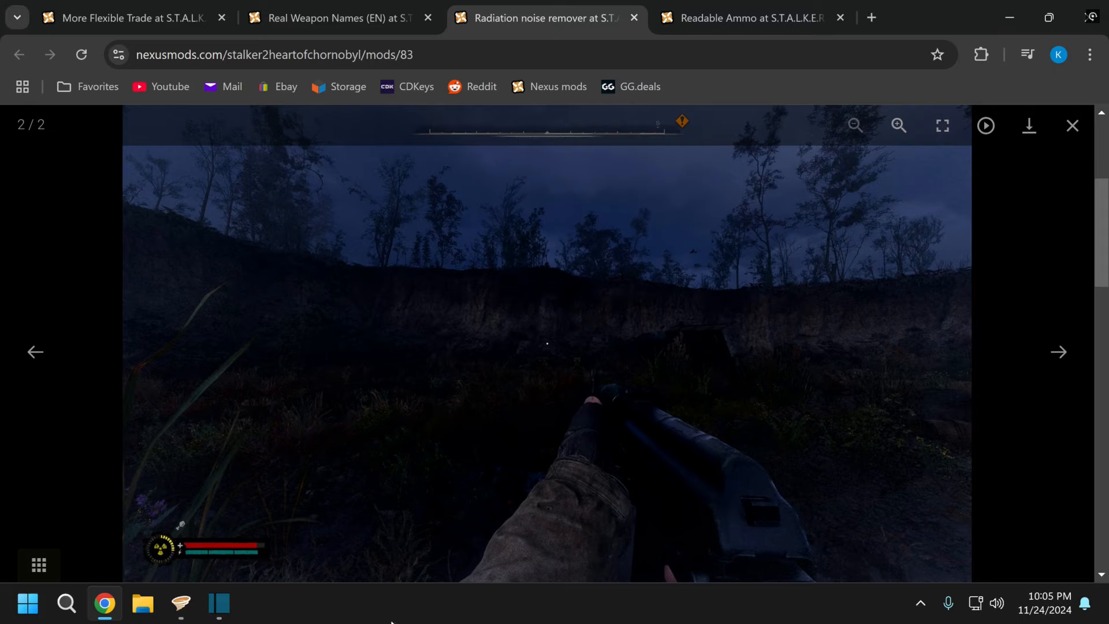
mouse_move(914, 45)
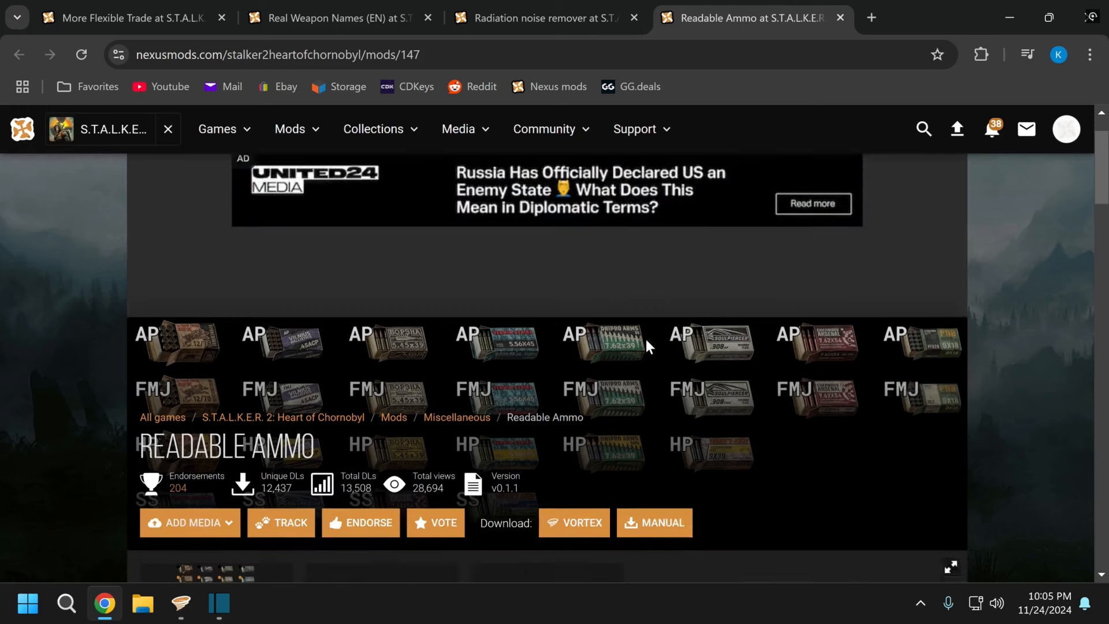
scroll(down, 3)
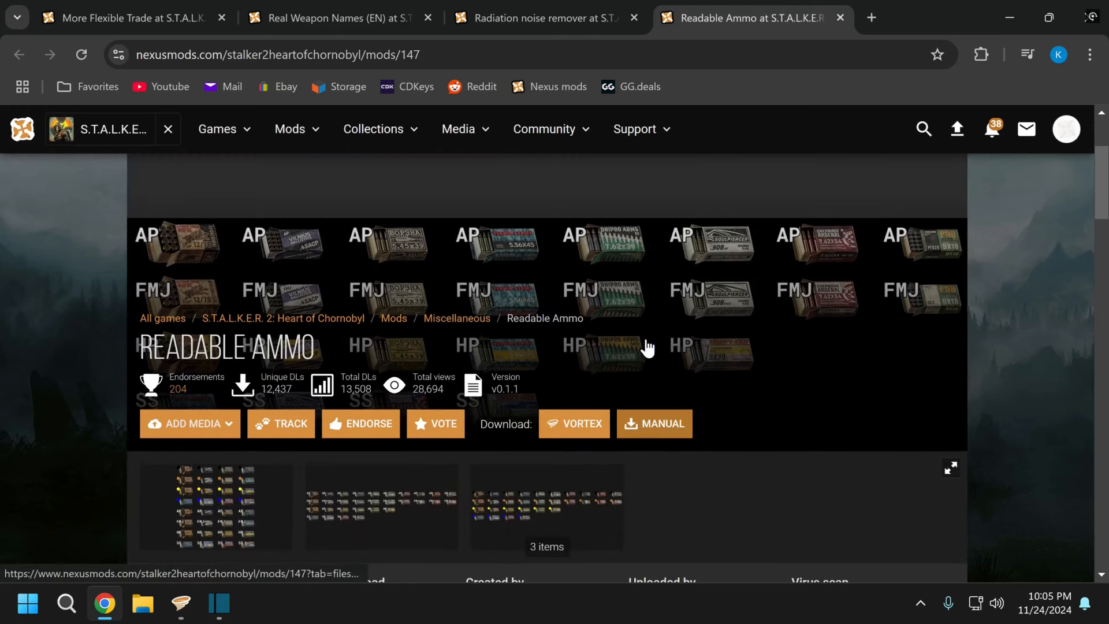
scroll(down, 3)
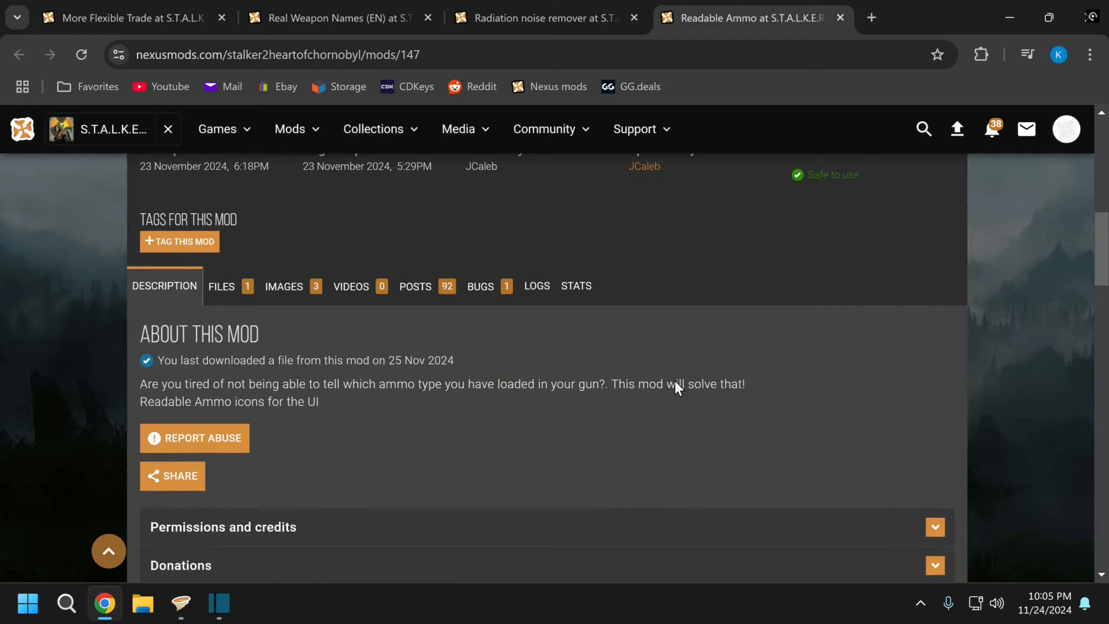
scroll(down, 3)
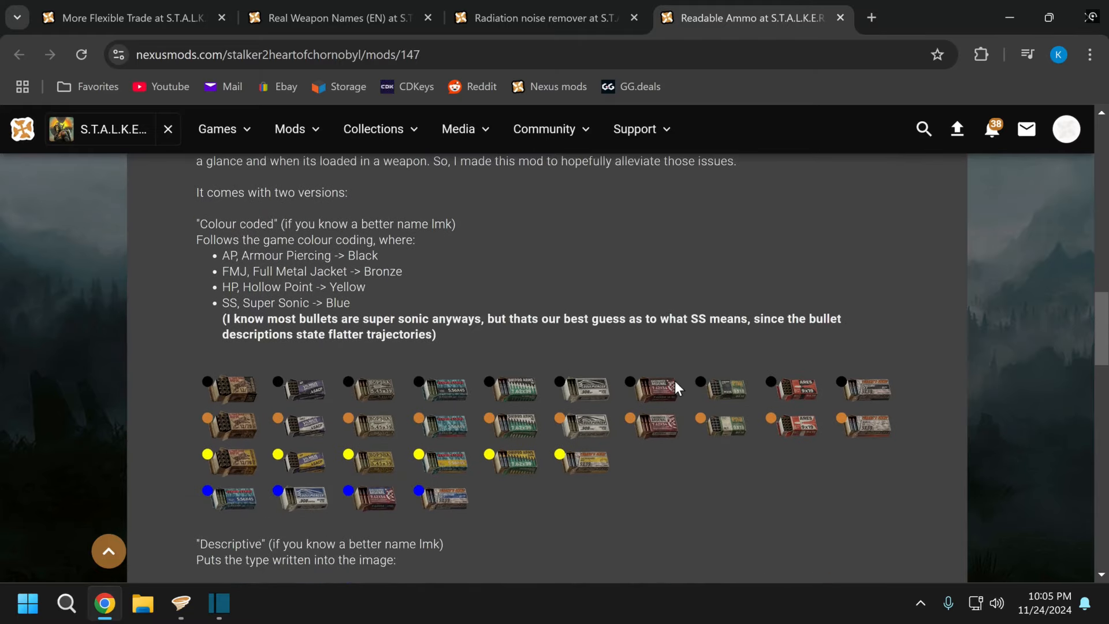
mouse_move(711, 478)
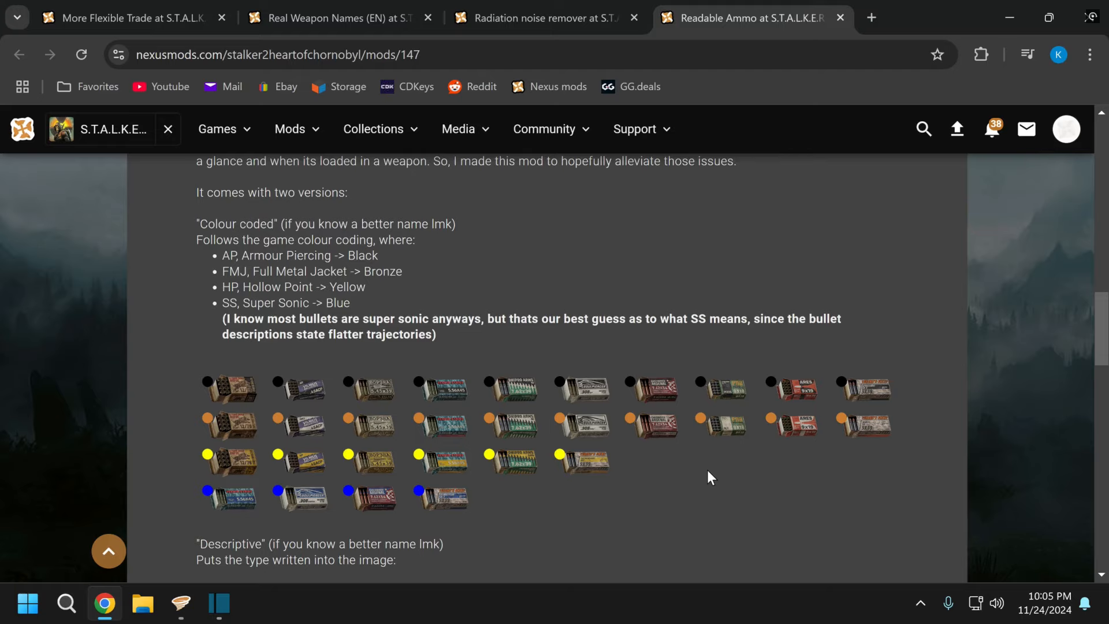
scroll(down, 3)
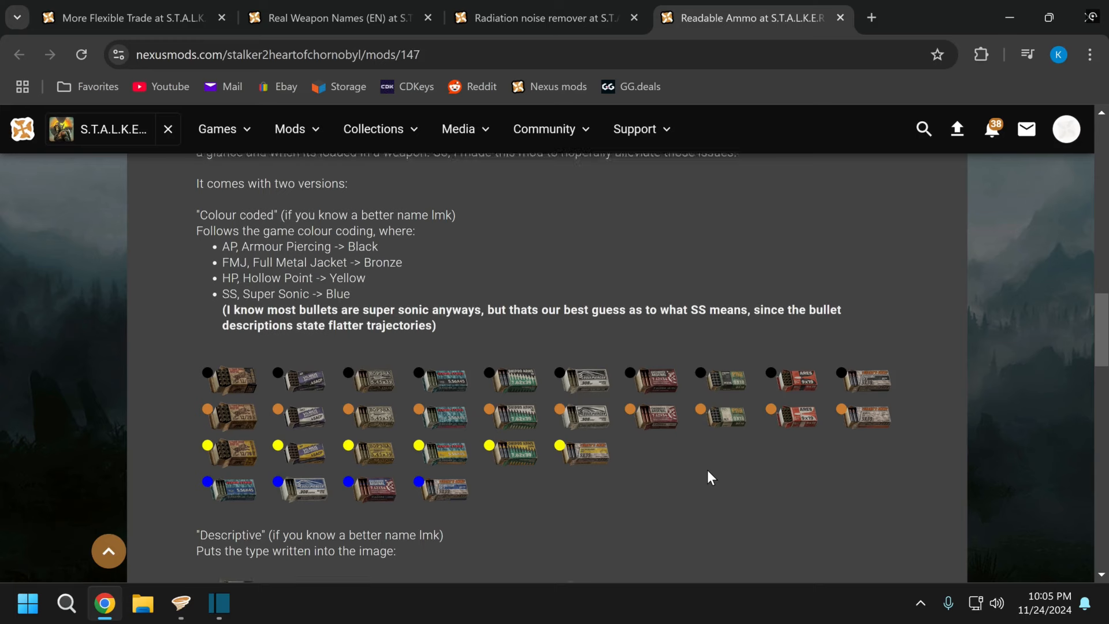
scroll(down, 3)
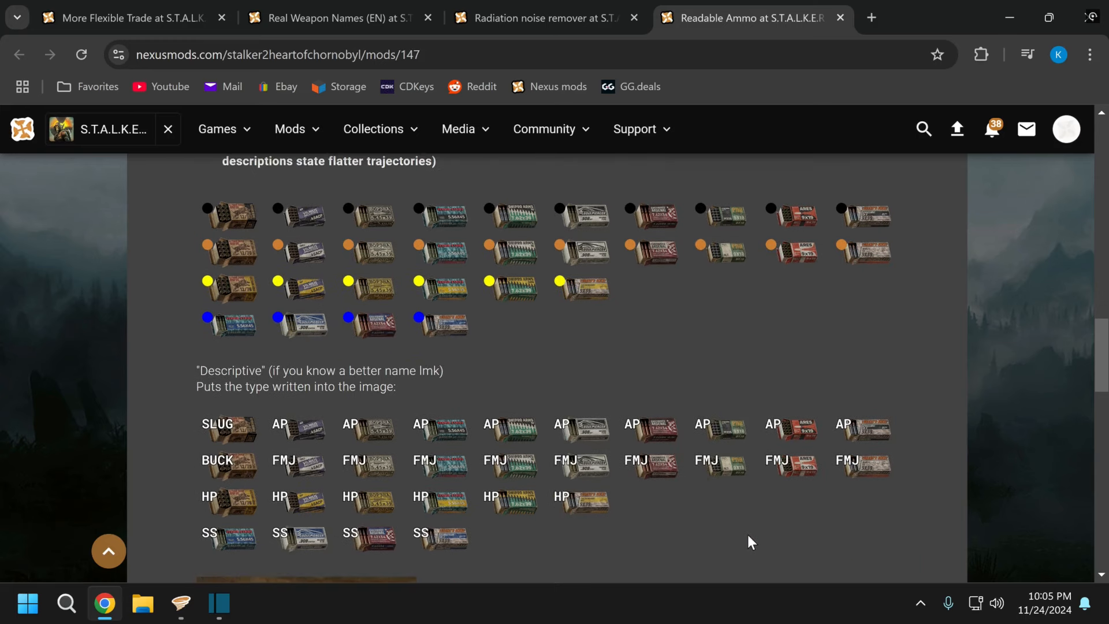
scroll(up, 3)
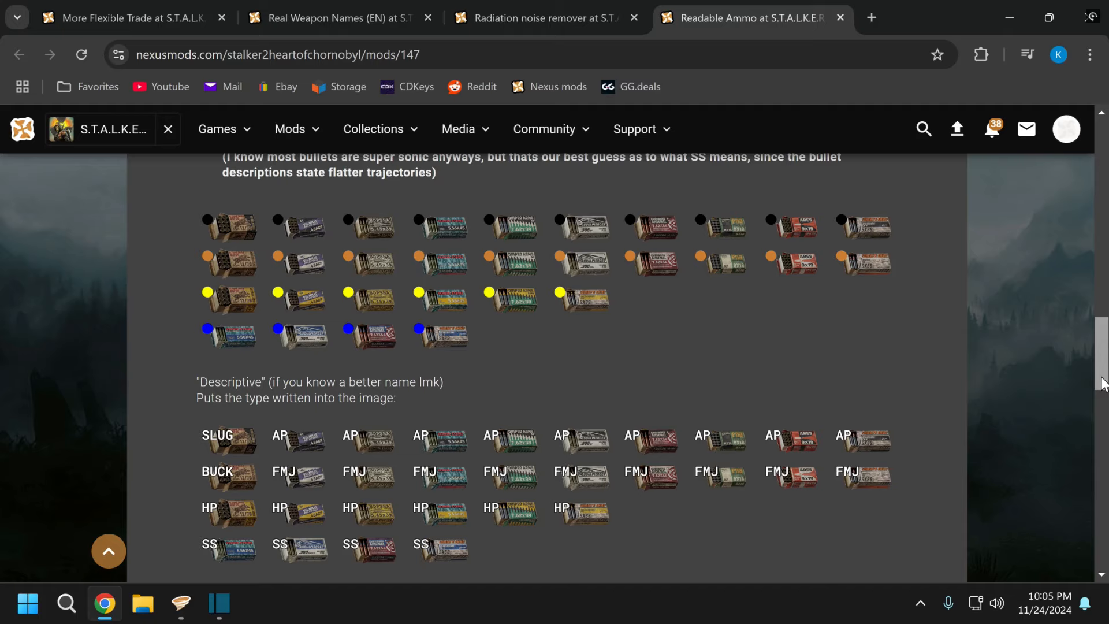
mouse_move(1018, 438)
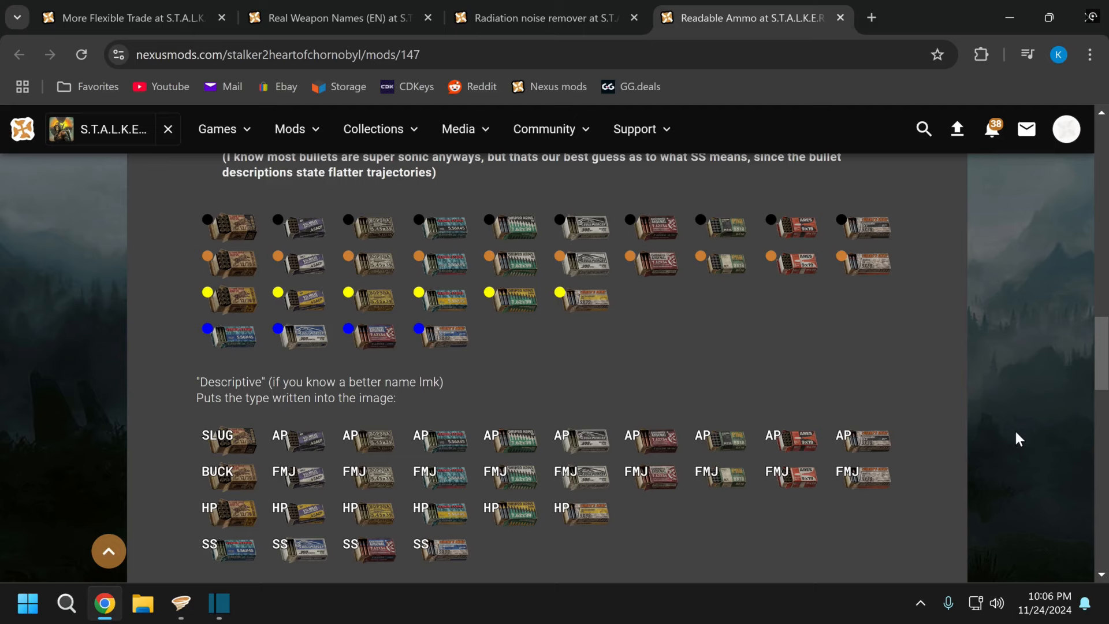
scroll(down, 3)
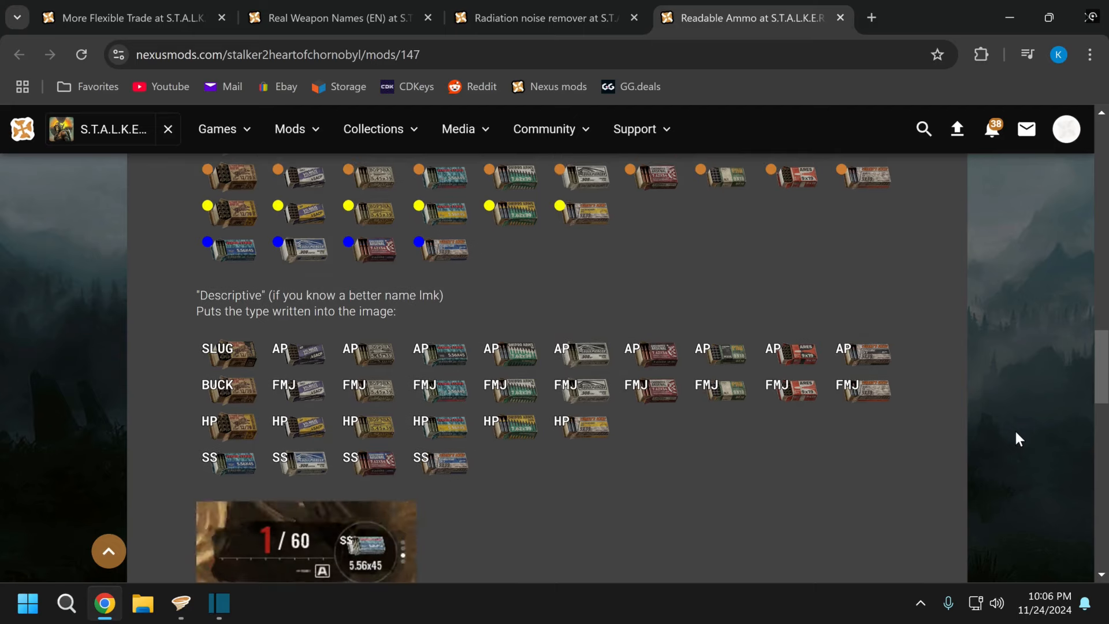
scroll(down, 3)
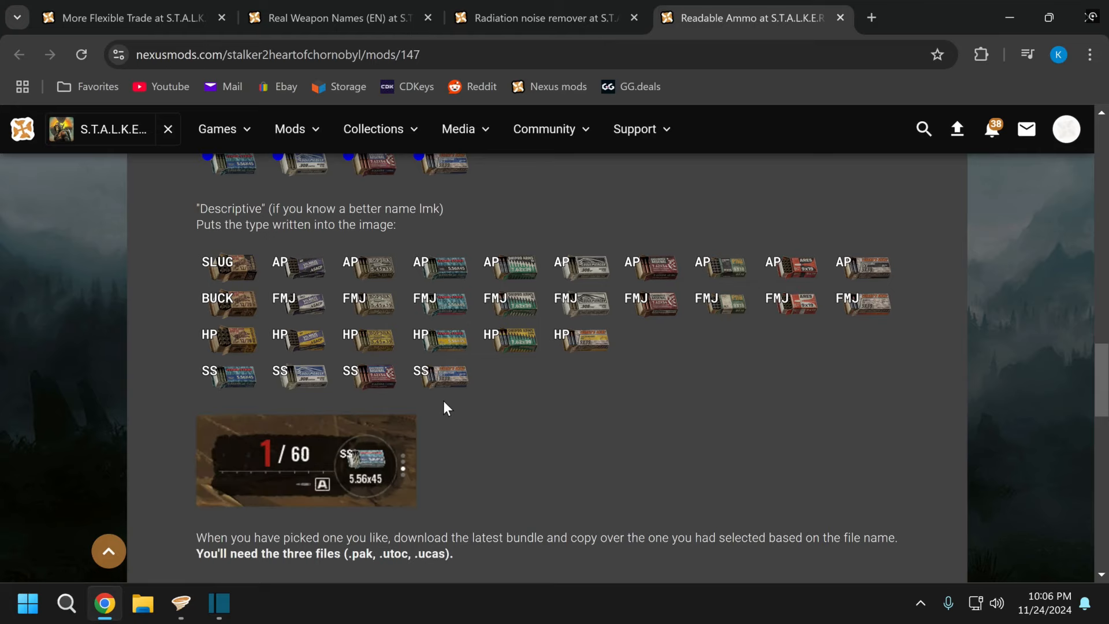
- Return to Vortex and look over the mods list, with Readable Ammo Bundle v0.1.1 enabled
click(180, 606)
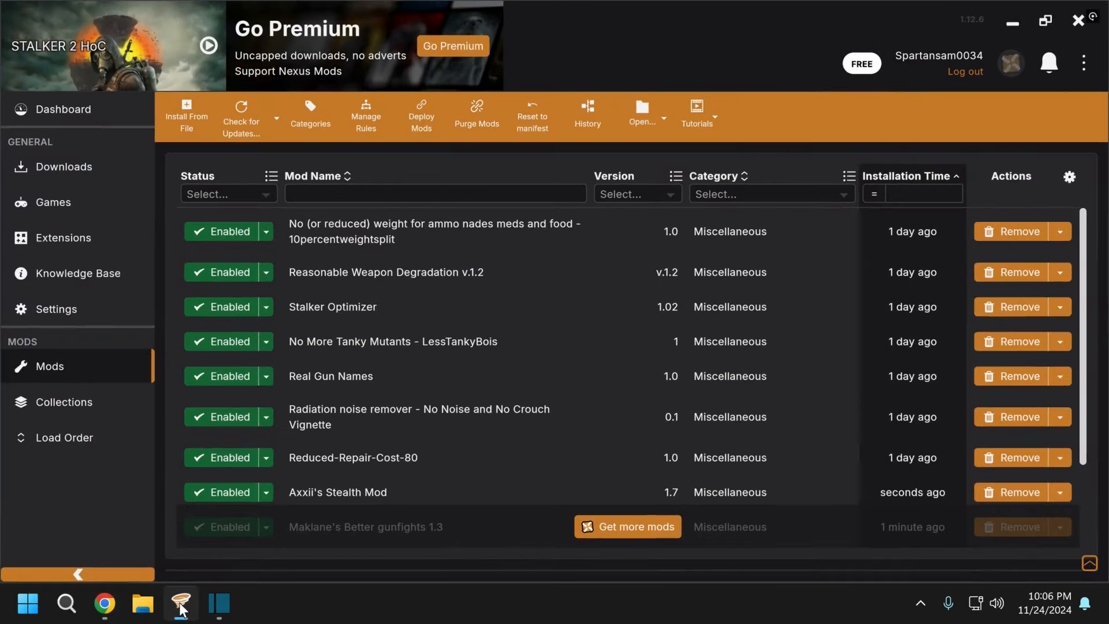
mouse_move(409, 393)
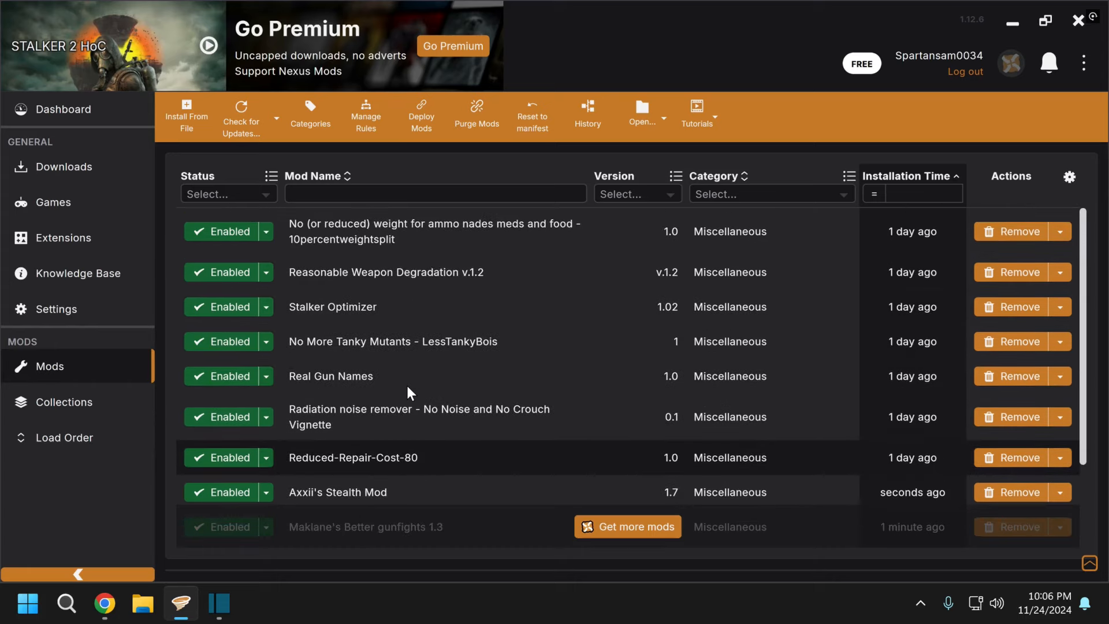
scroll(down, 3)
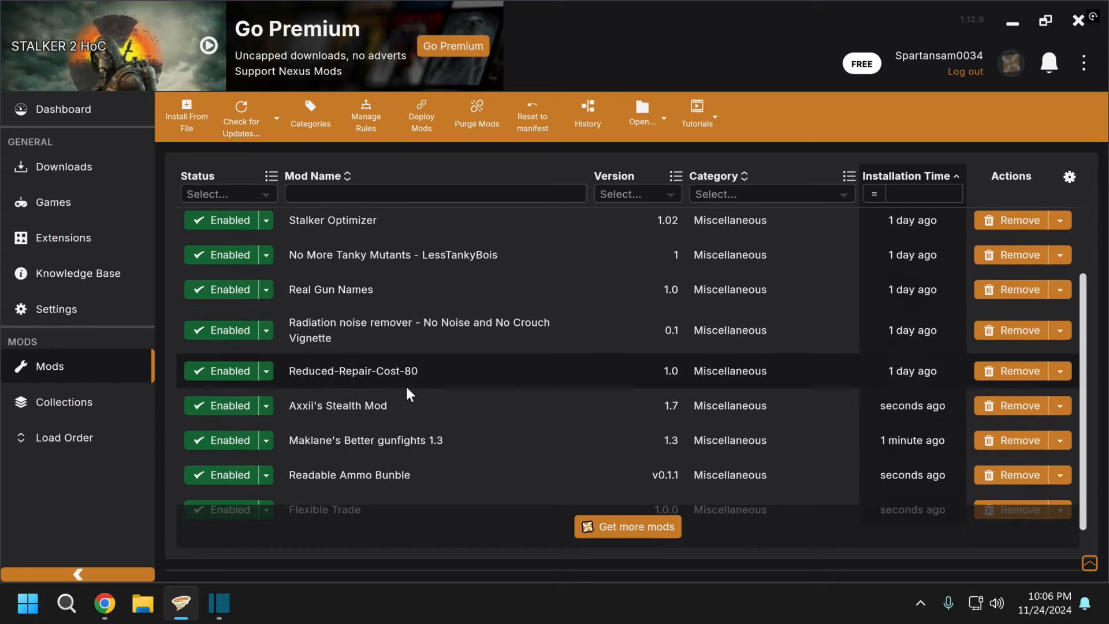
scroll(up, 3)
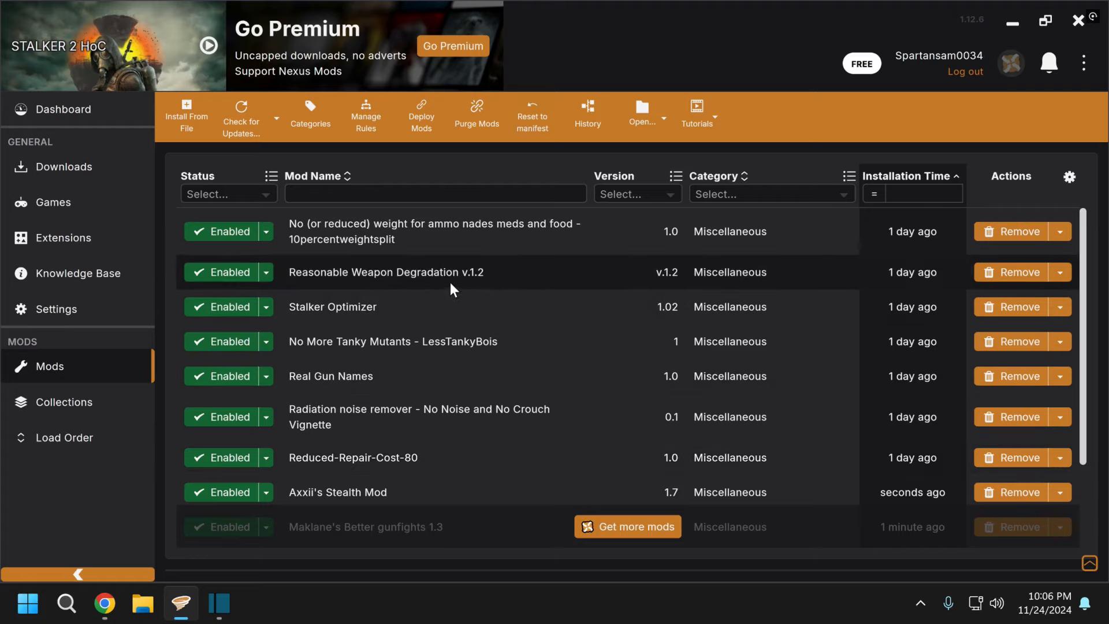
mouse_move(354, 473)
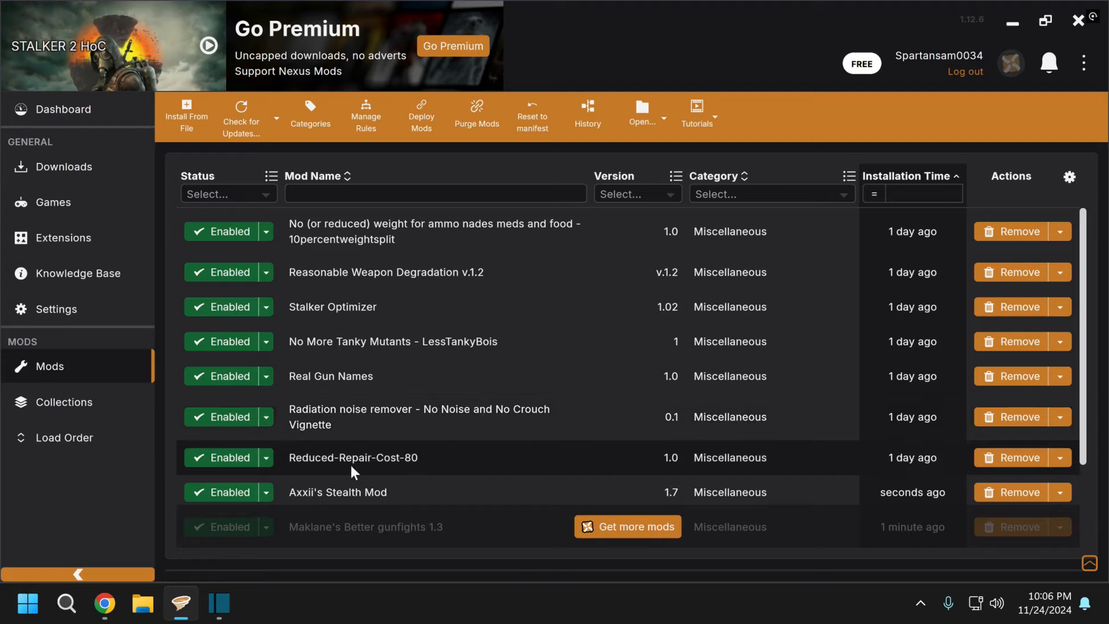
mouse_move(373, 475)
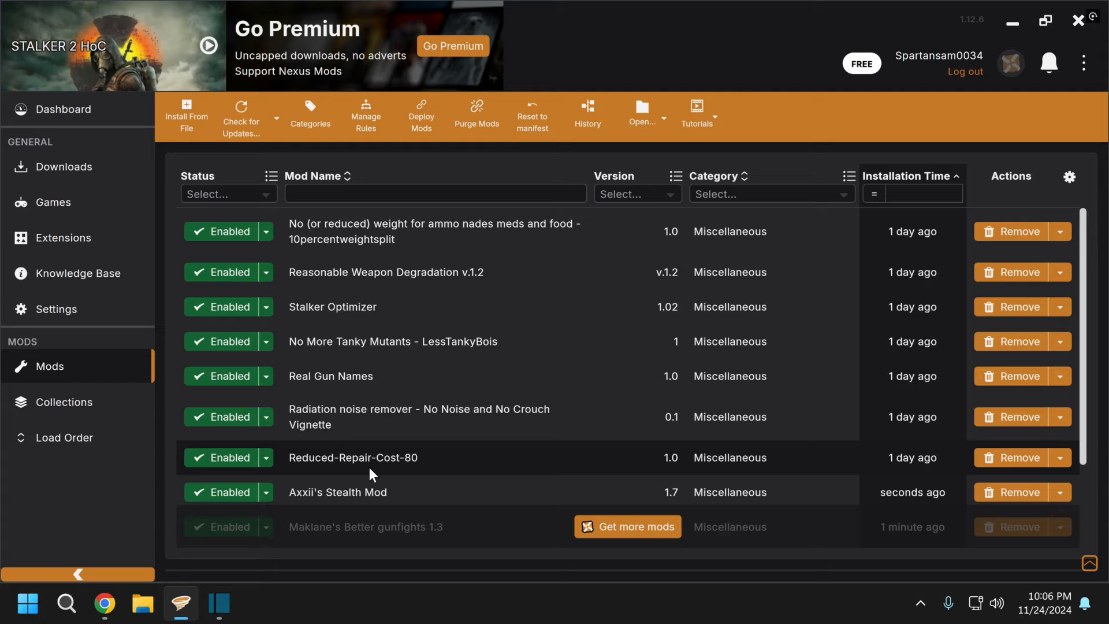
mouse_move(416, 306)
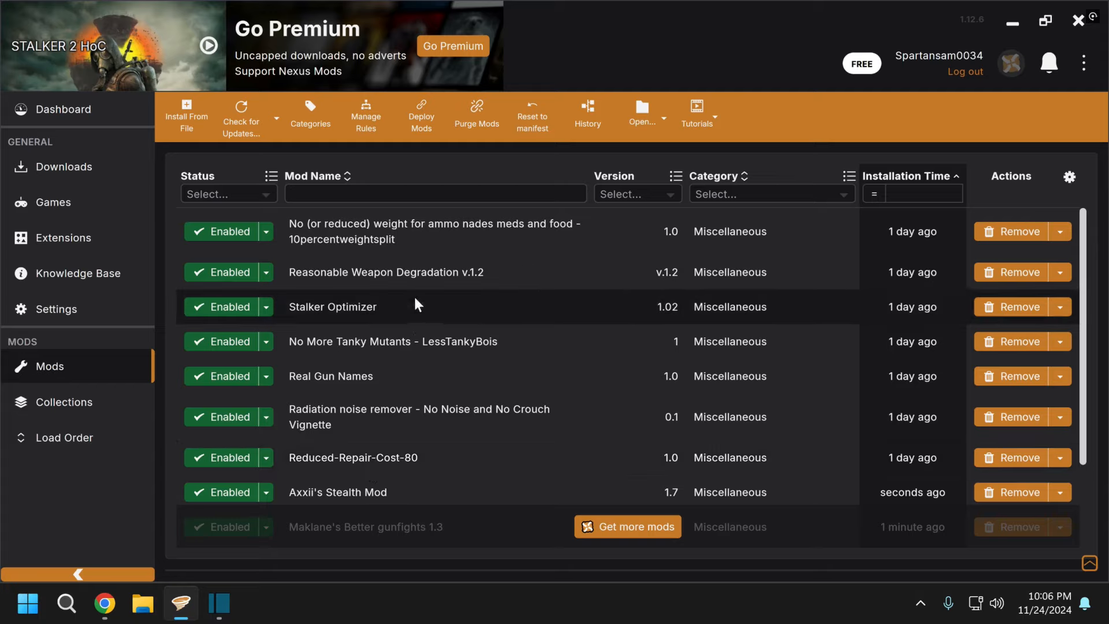
mouse_move(384, 357)
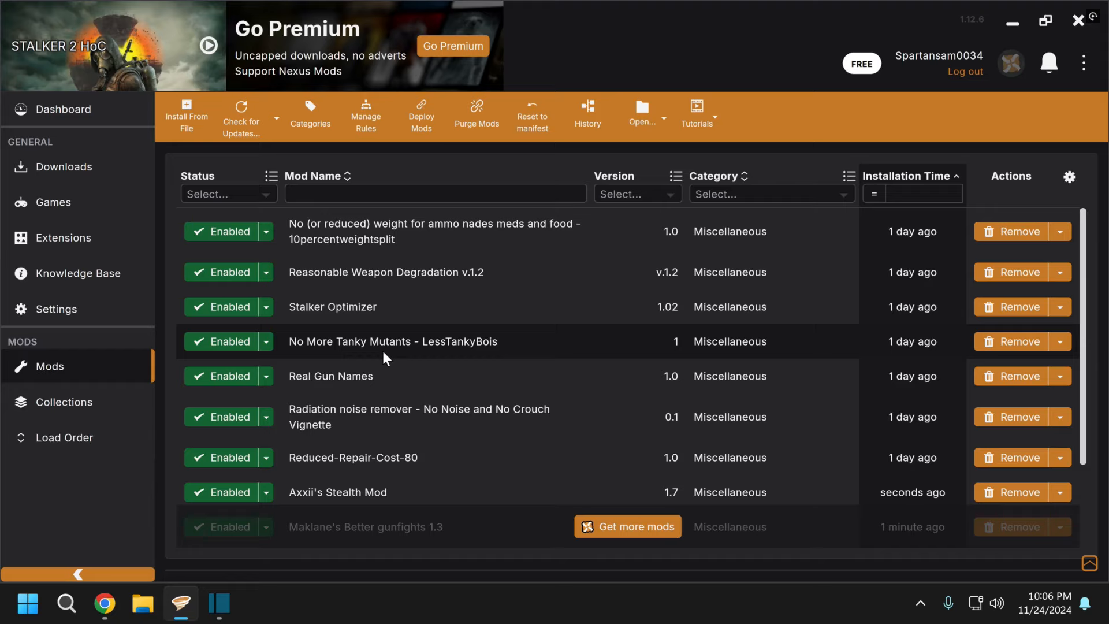
mouse_move(450, 245)
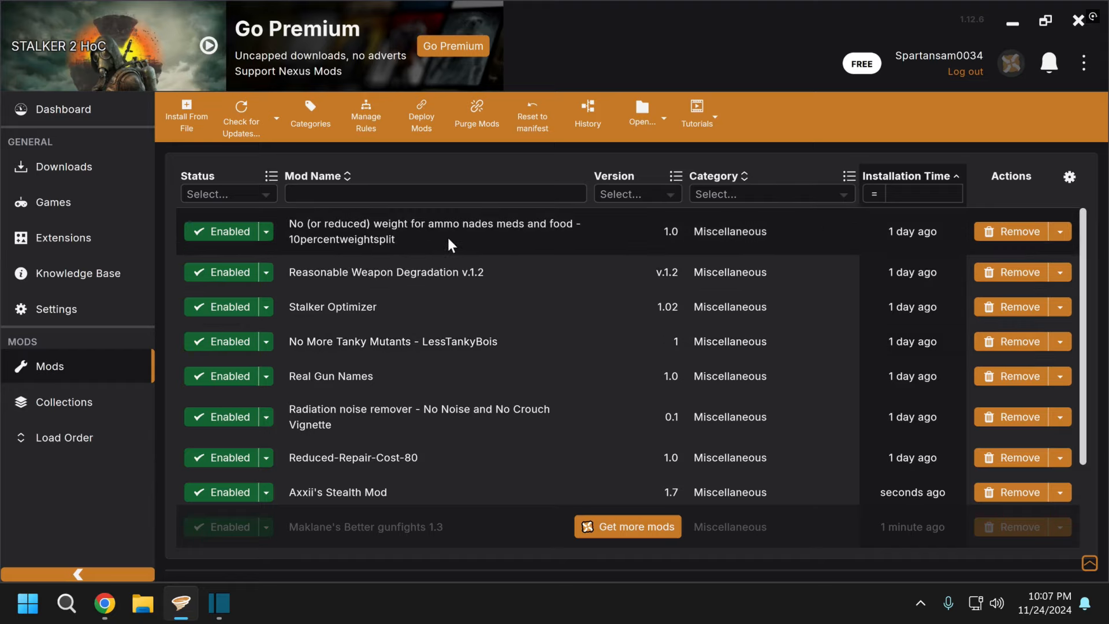
mouse_move(306, 255)
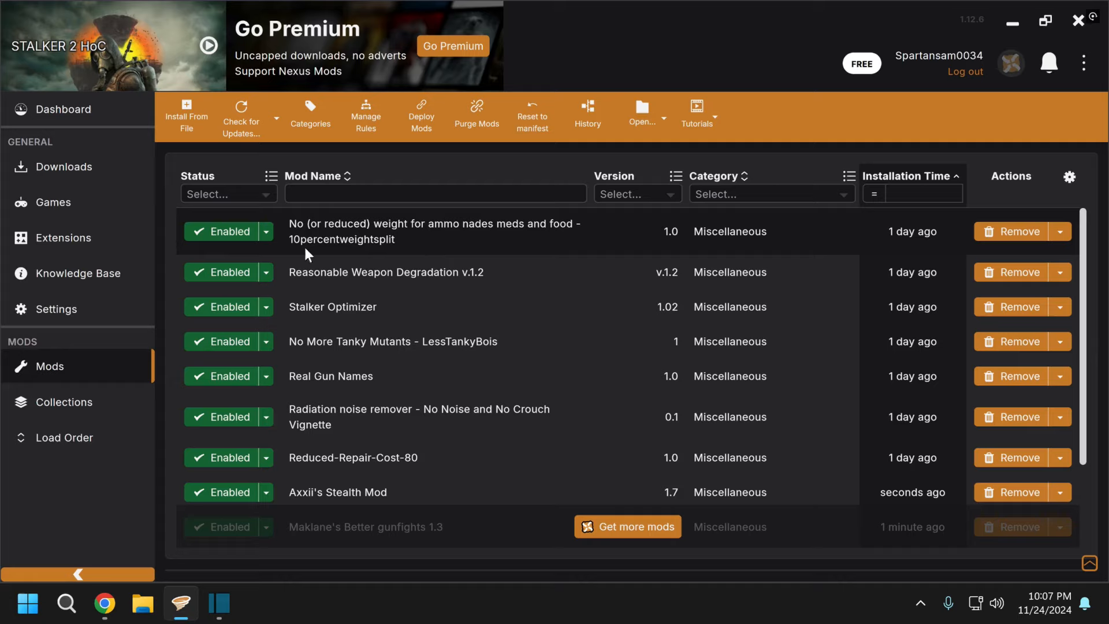
mouse_move(388, 256)
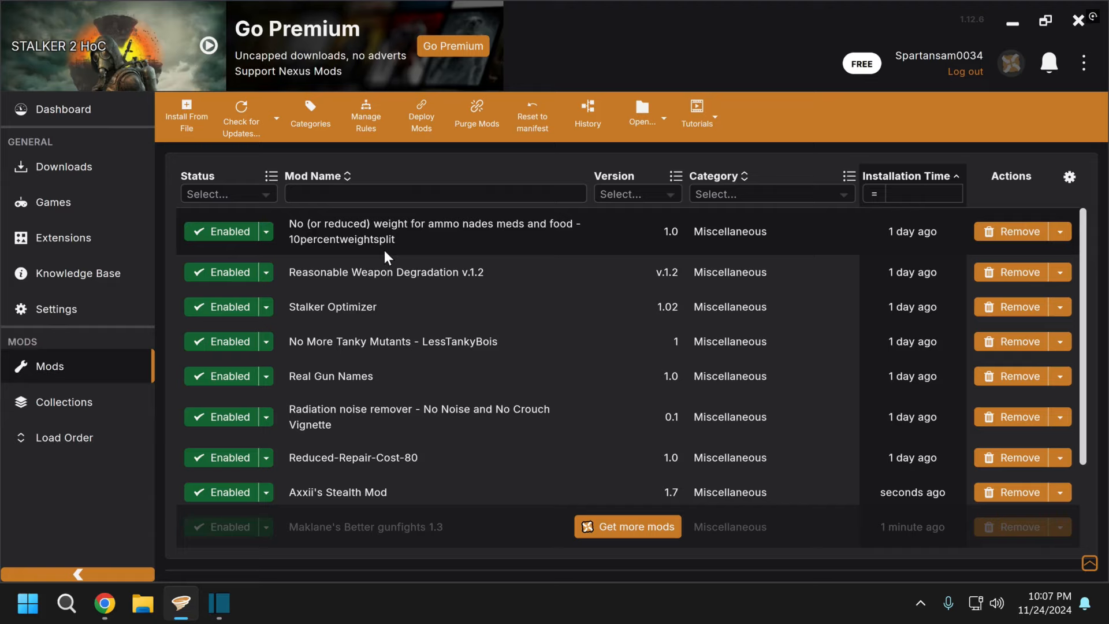
mouse_move(332, 323)
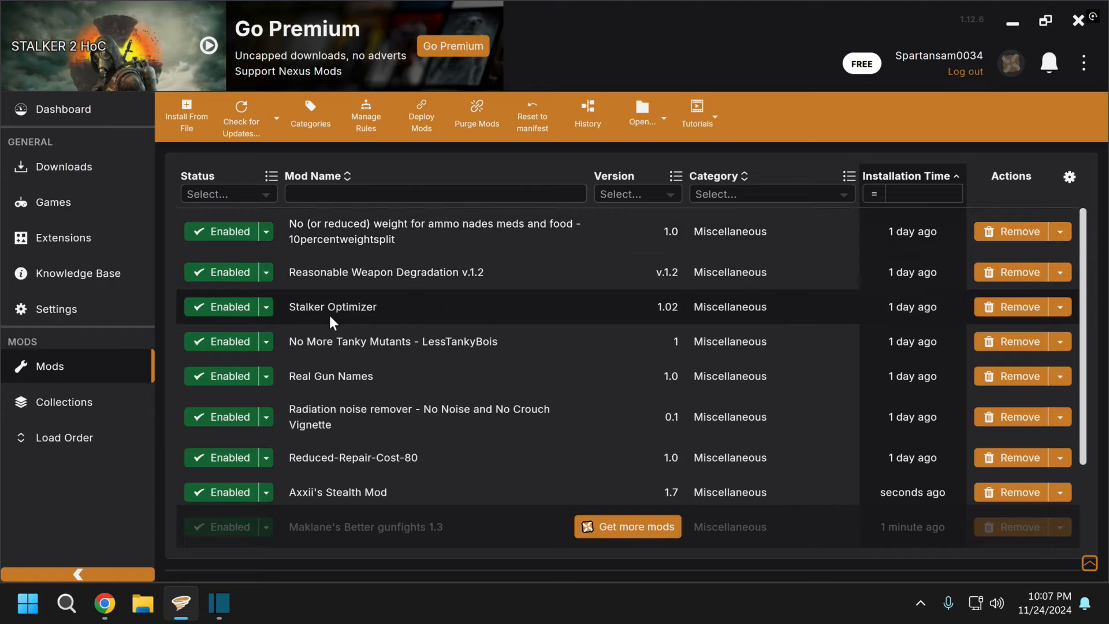
scroll(down, 3)
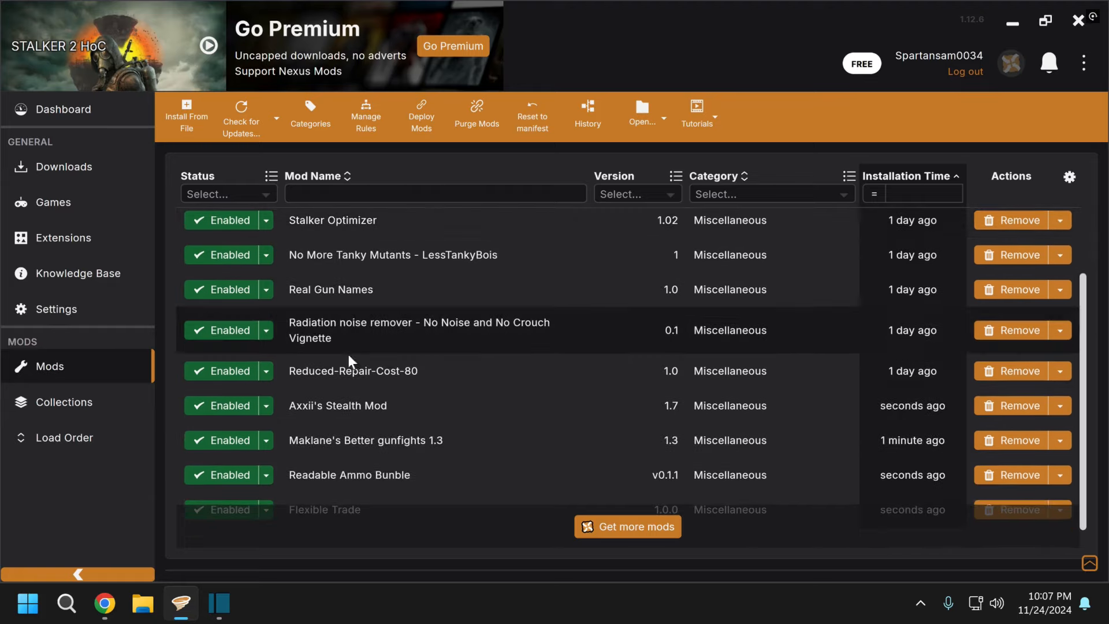
mouse_move(344, 426)
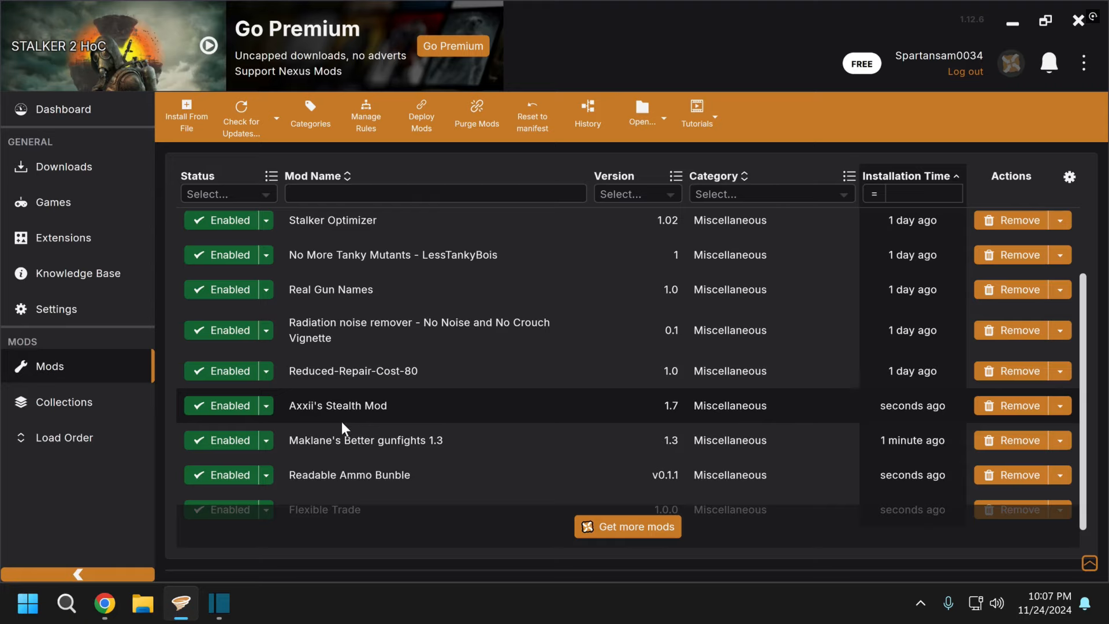
mouse_move(418, 457)
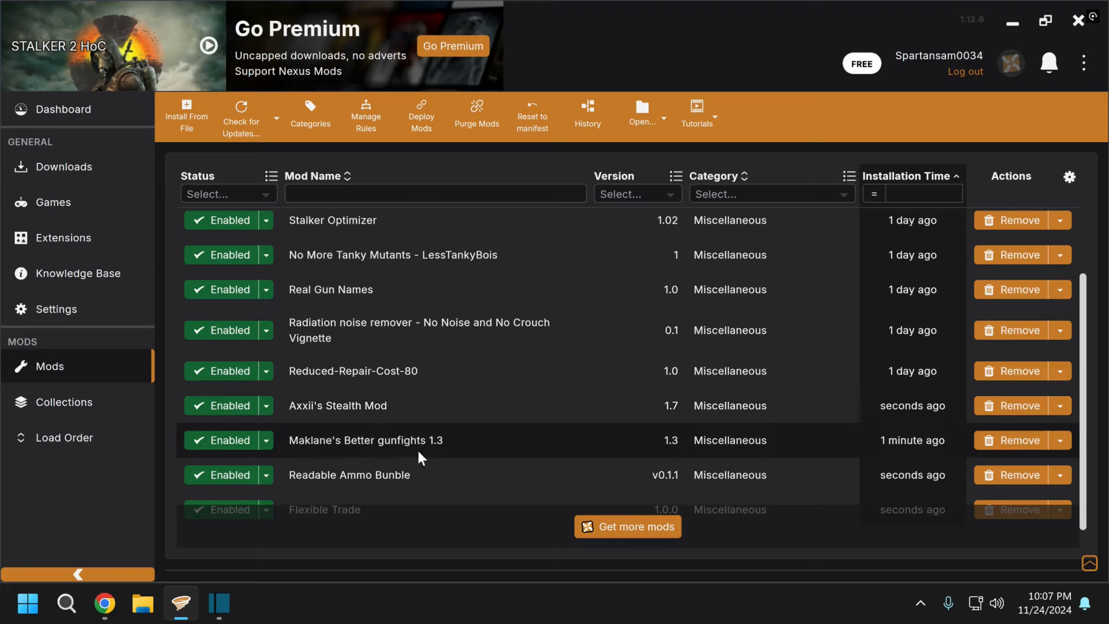
mouse_move(393, 452)
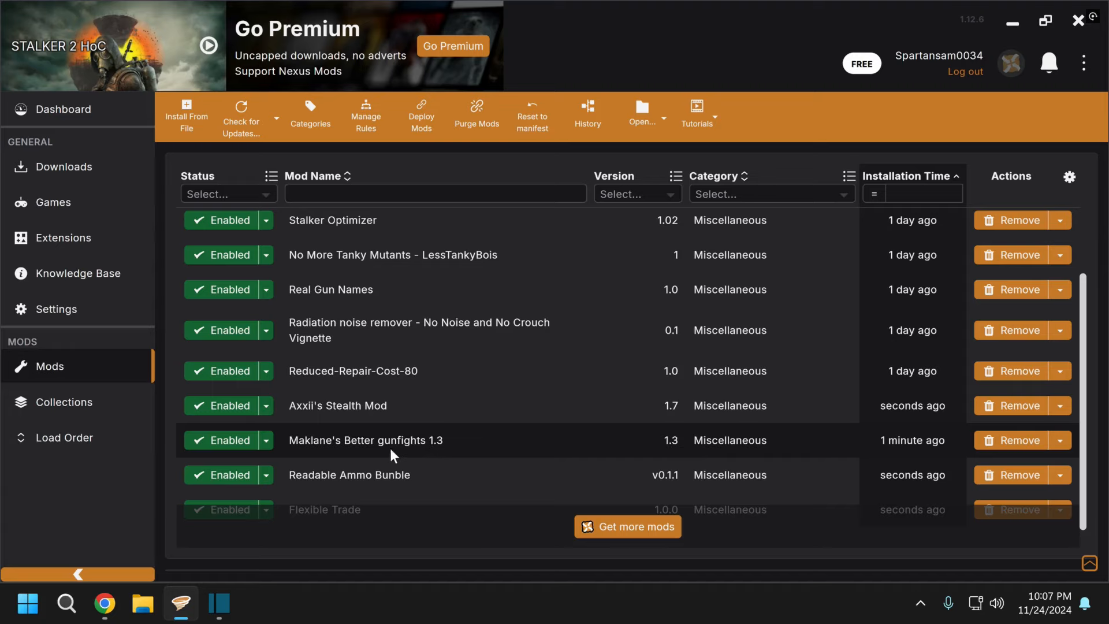
mouse_move(430, 456)
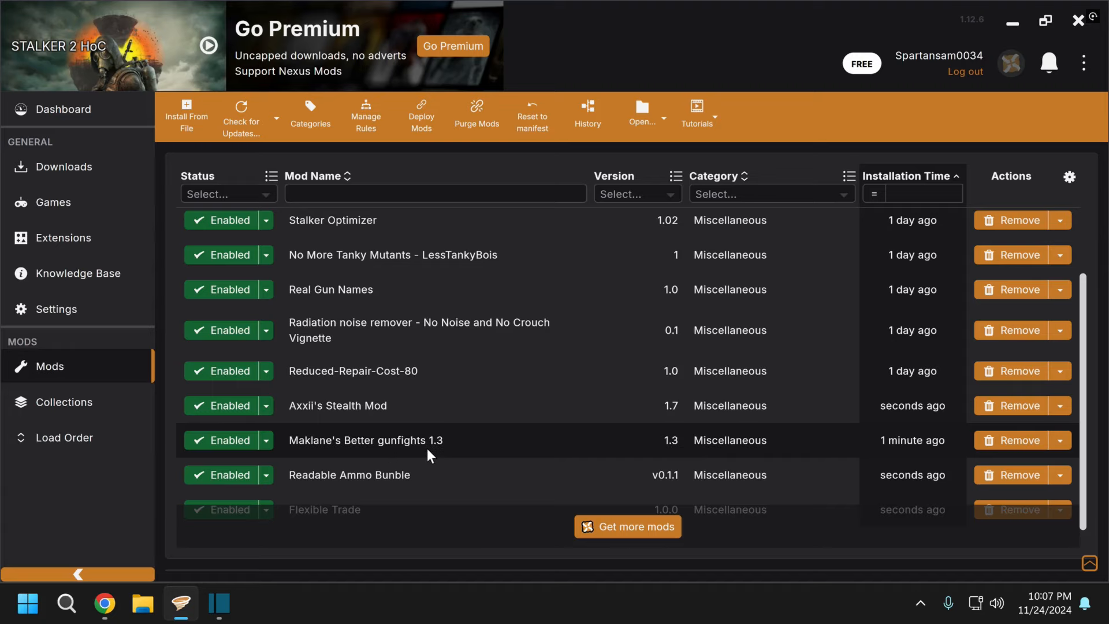
scroll(up, 3)
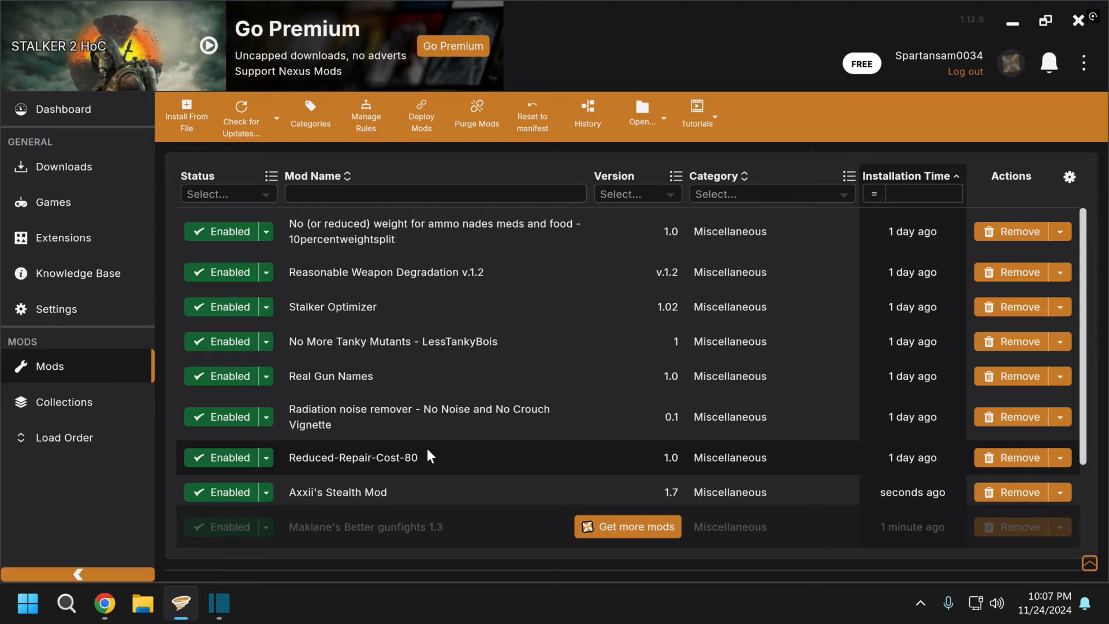
scroll(down, 3)
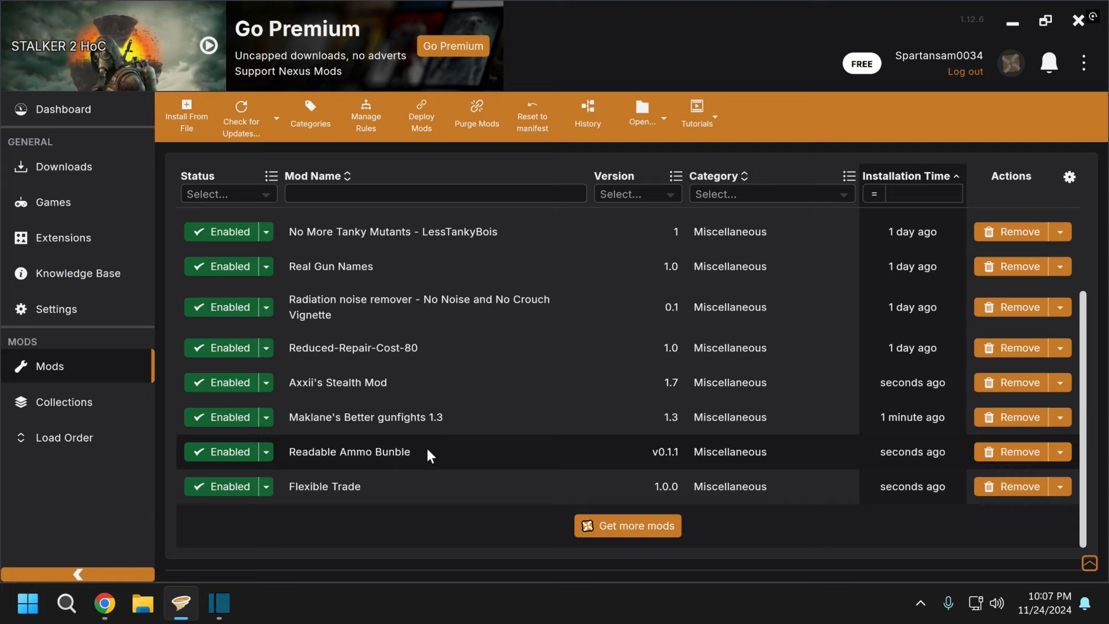
scroll(up, 3)
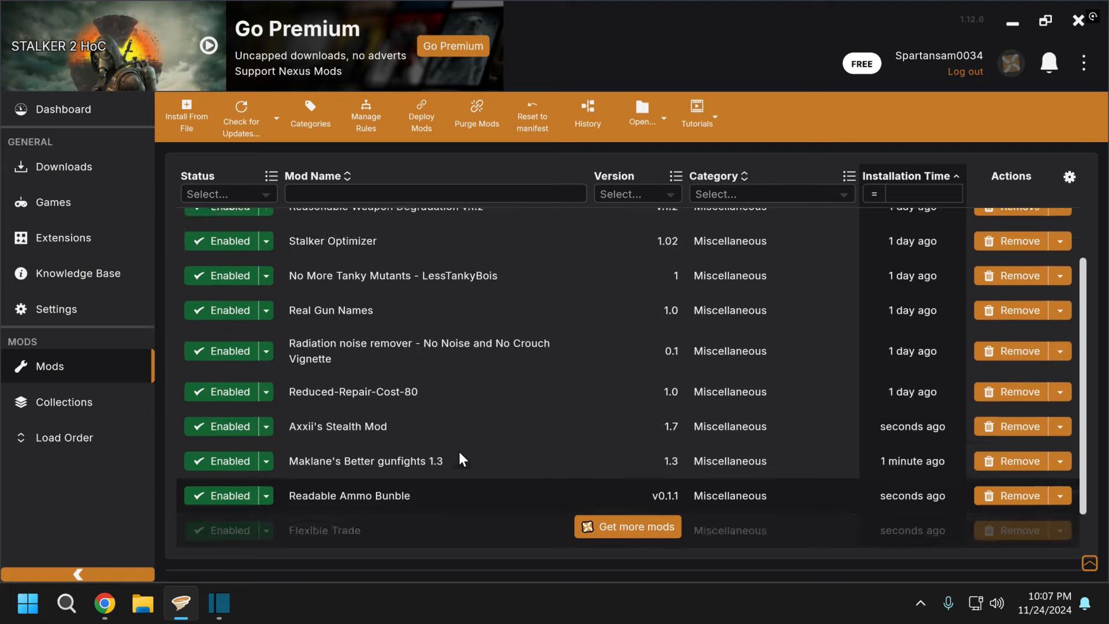
scroll(up, 3)
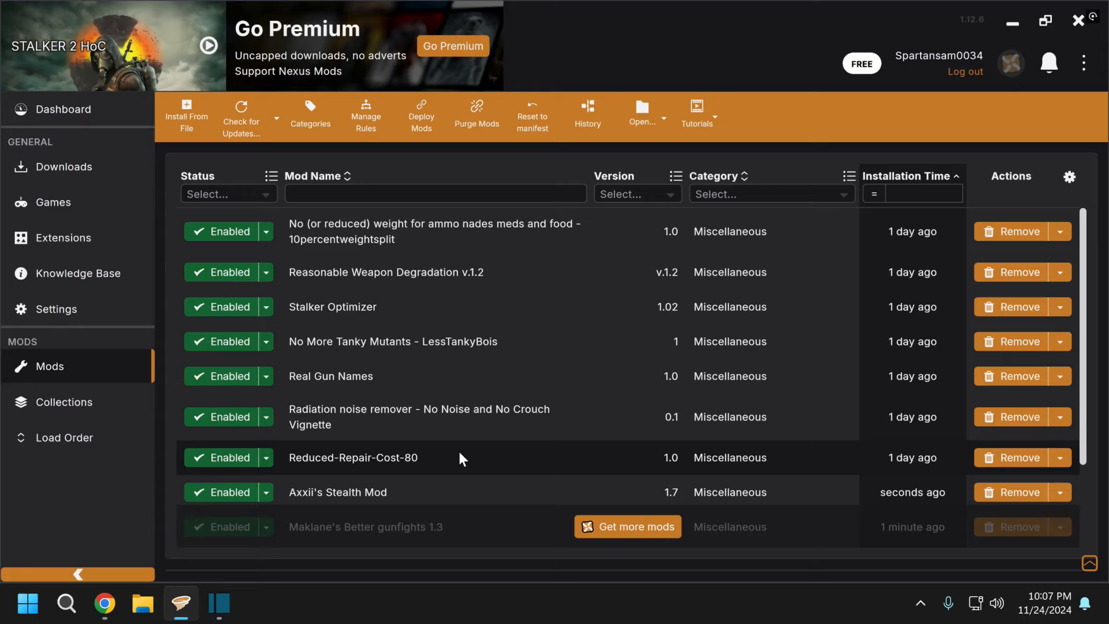
mouse_move(346, 526)
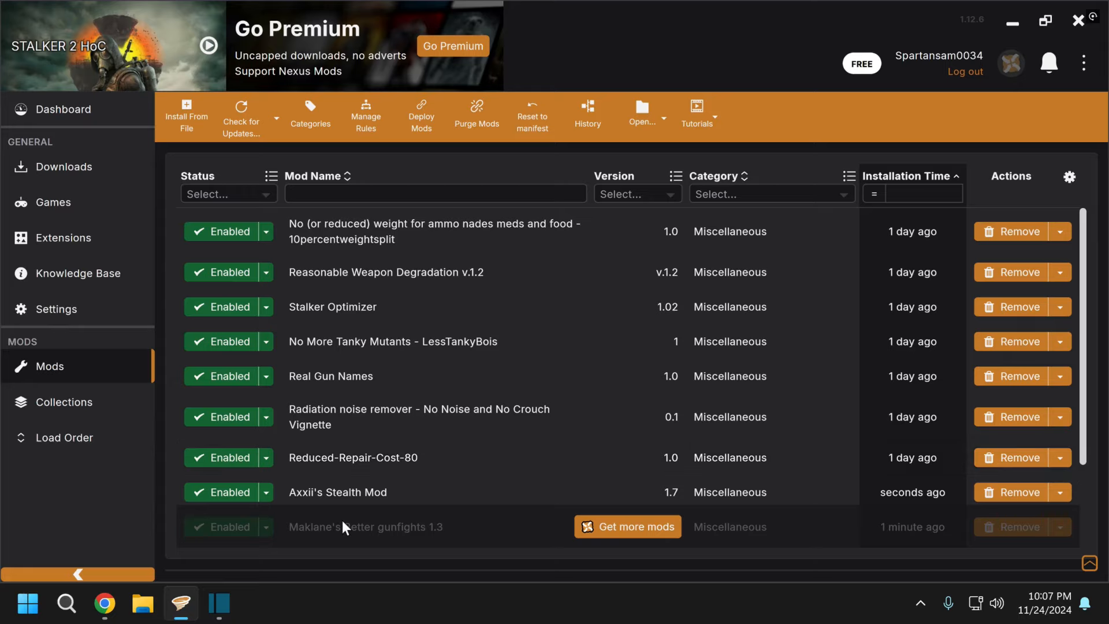